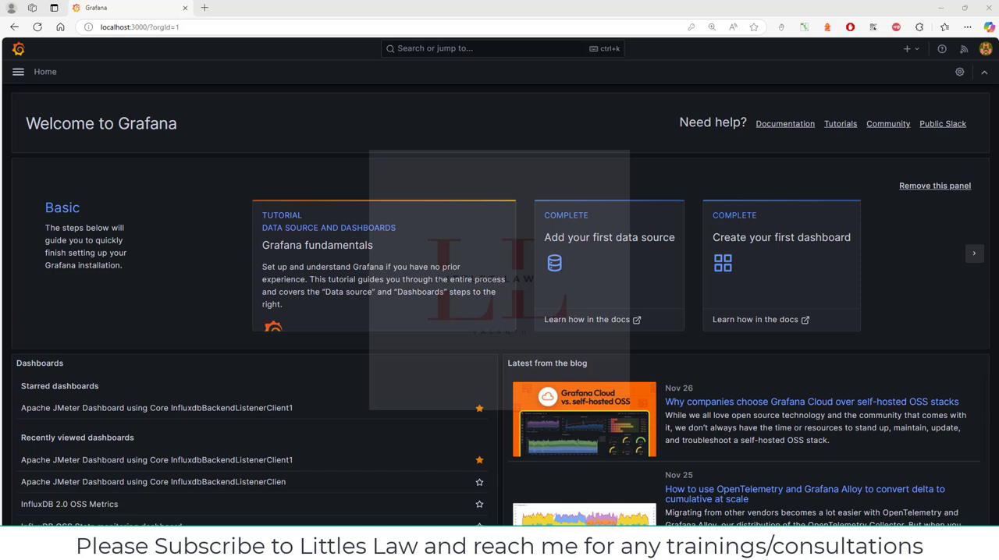
mouse_move(33, 375)
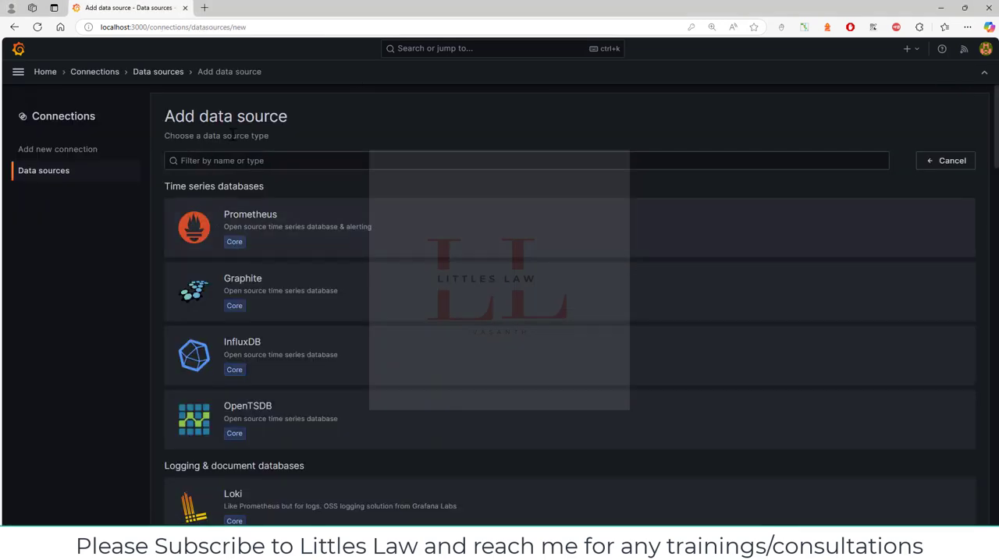
mouse_move(371, 275)
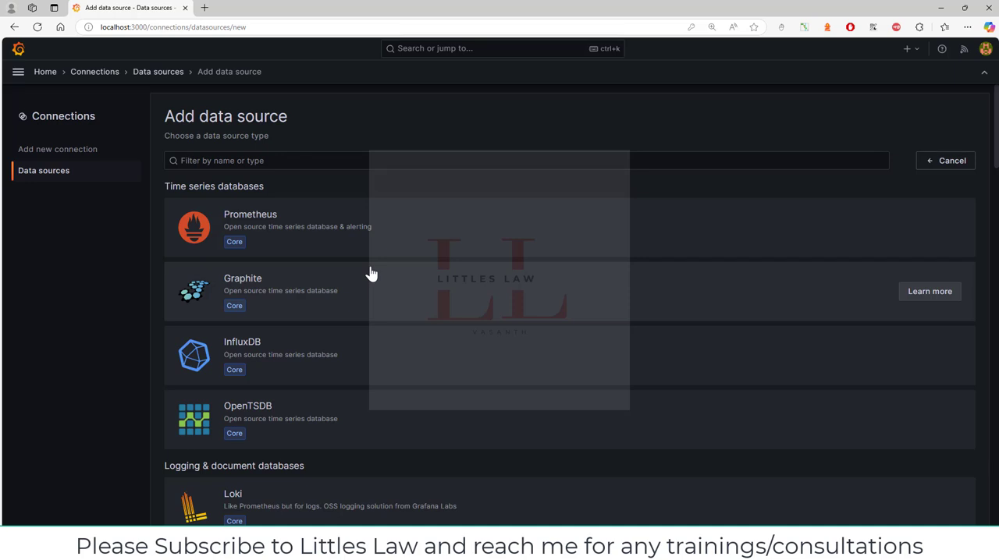
mouse_move(249, 259)
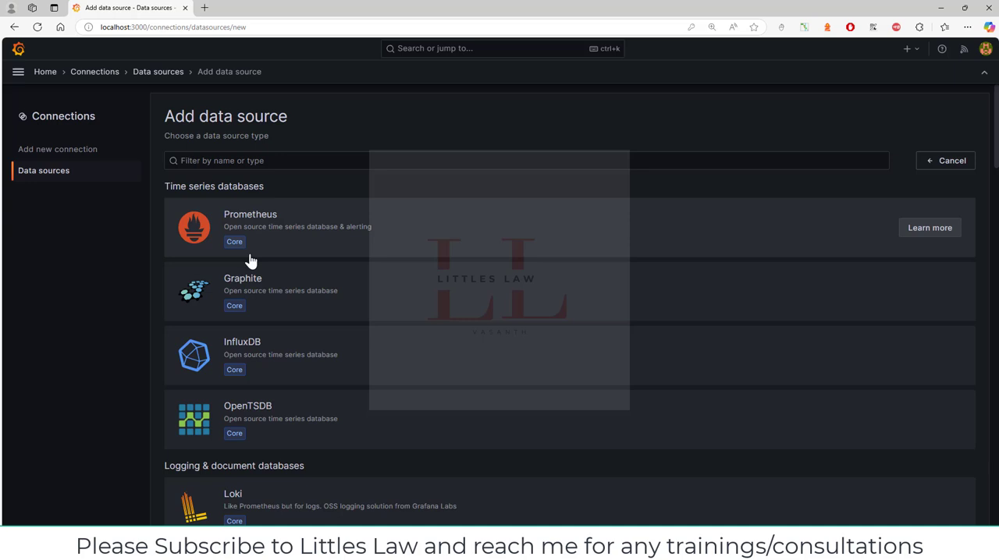
mouse_move(313, 231)
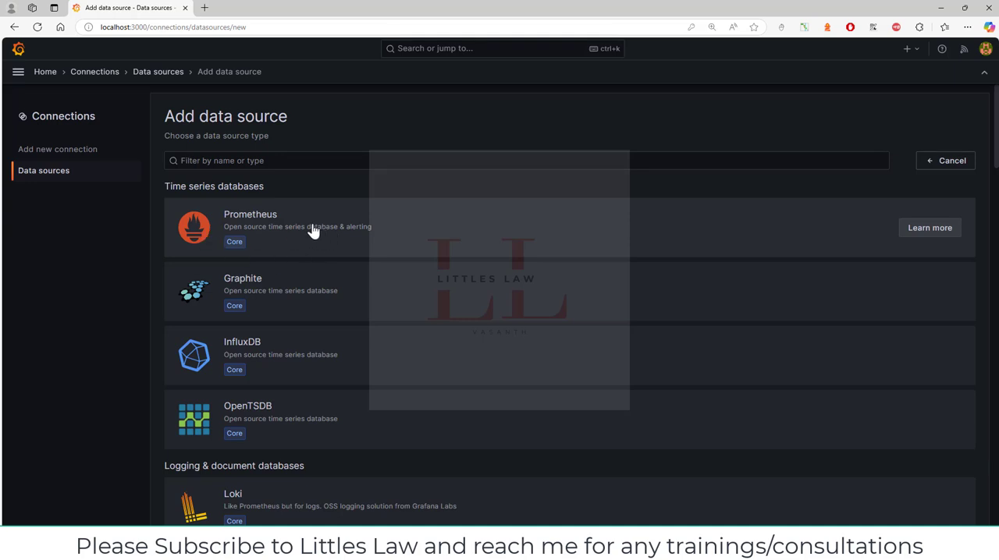
mouse_move(202, 206)
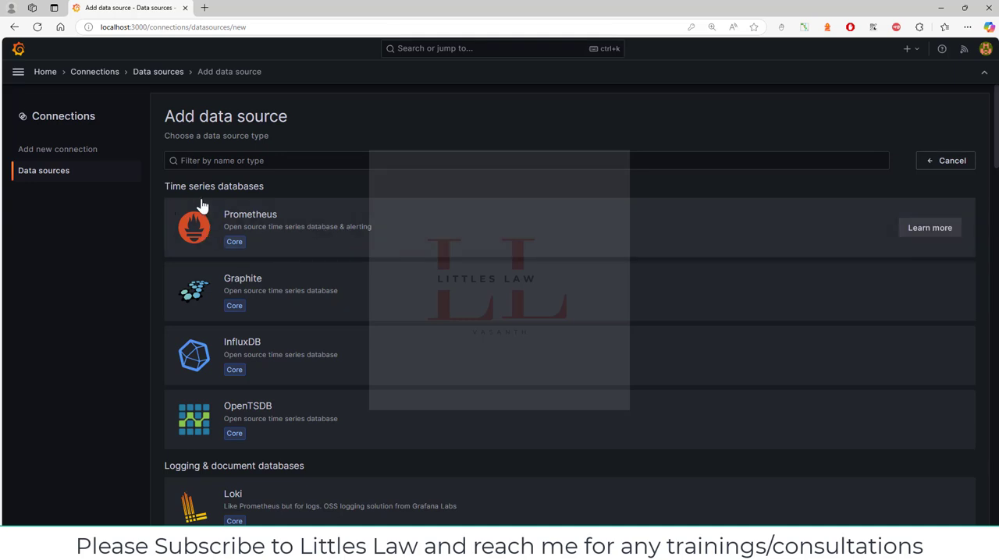
mouse_move(209, 204)
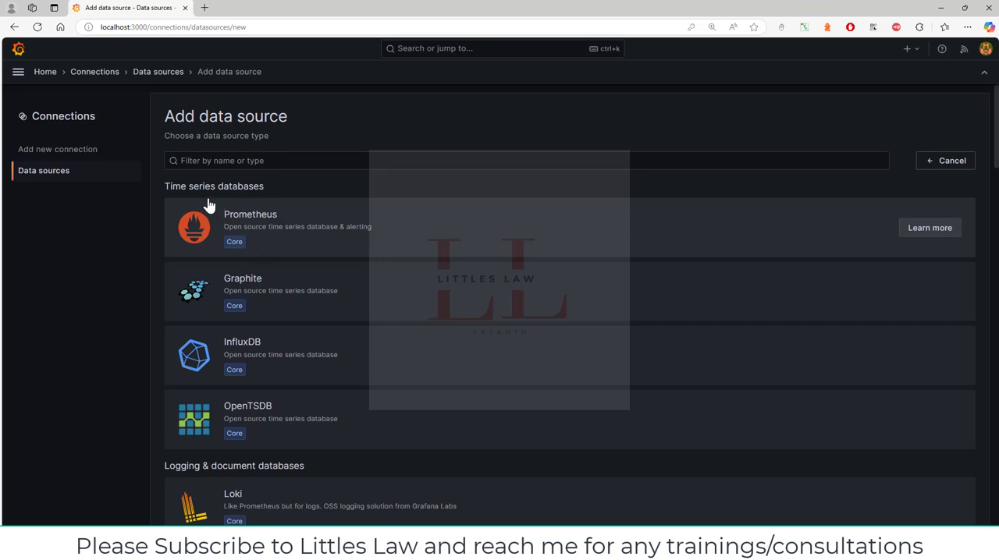
mouse_move(294, 234)
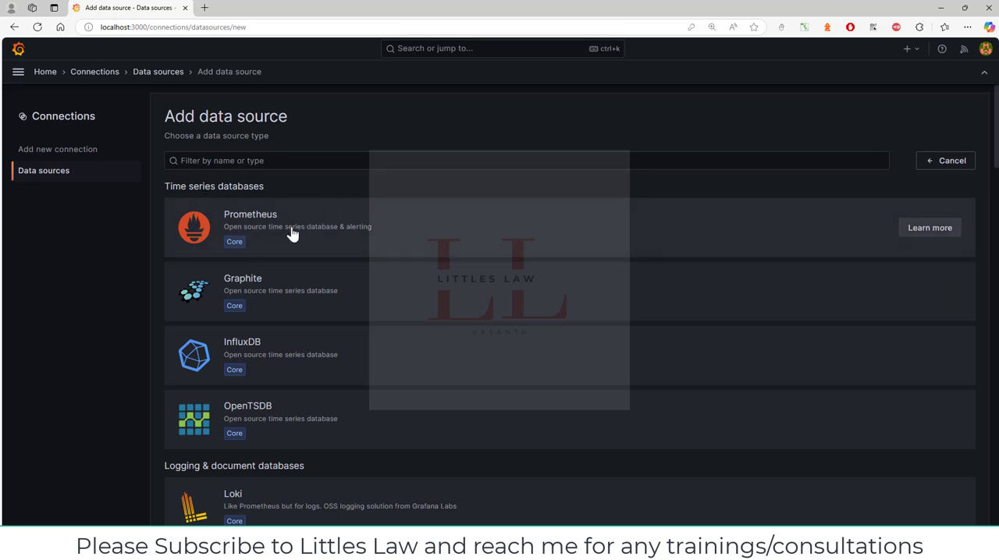
scroll("down", 3)
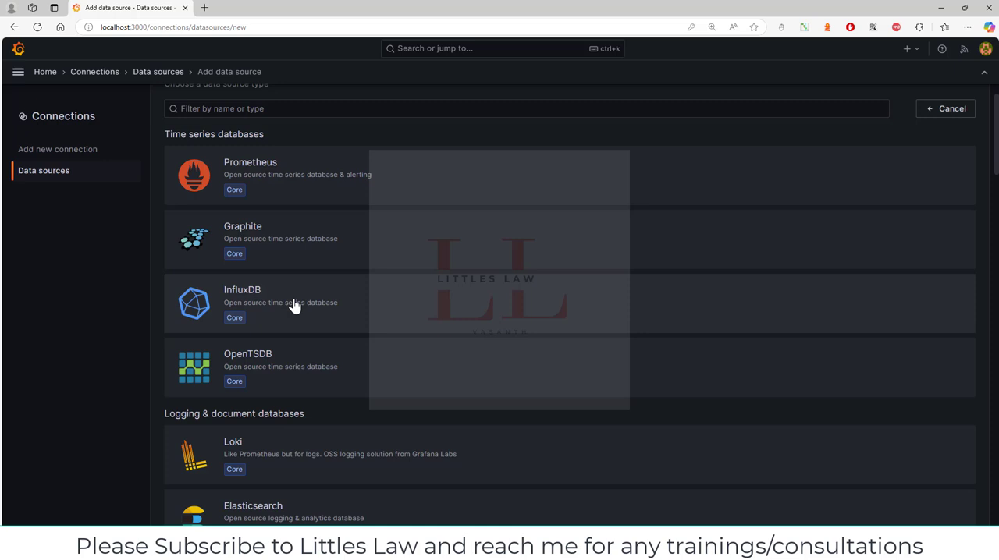
scroll("down", 3)
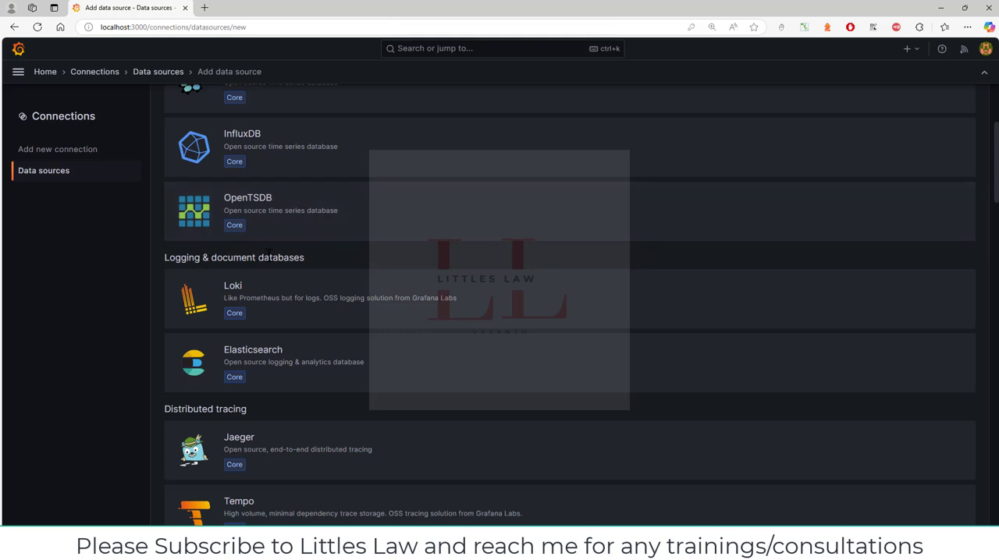
mouse_move(262, 375)
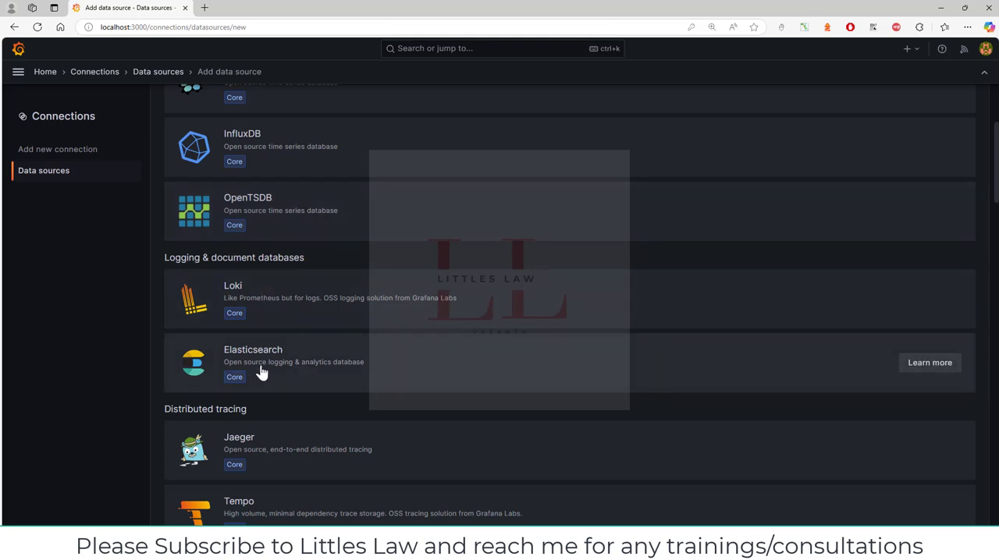
scroll("down", 3)
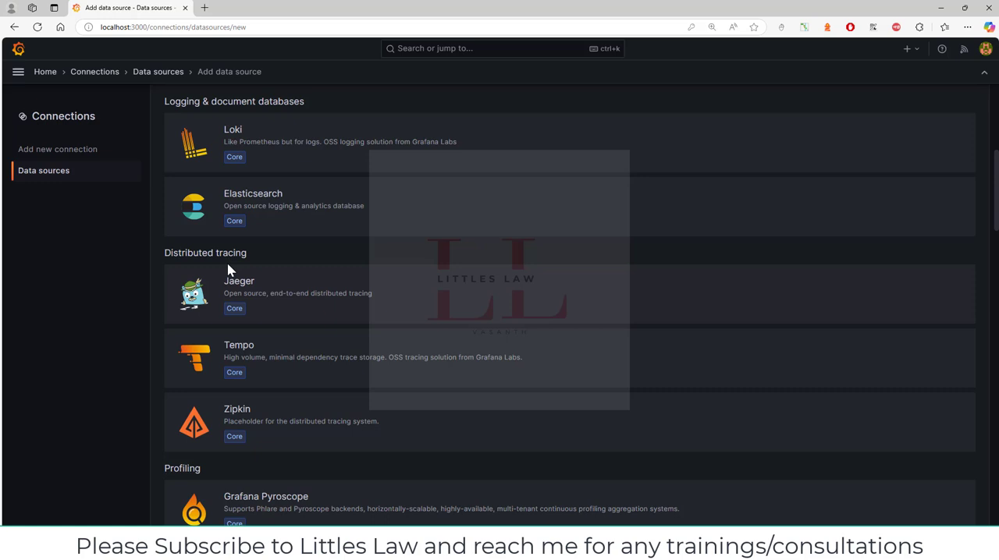
mouse_move(315, 303)
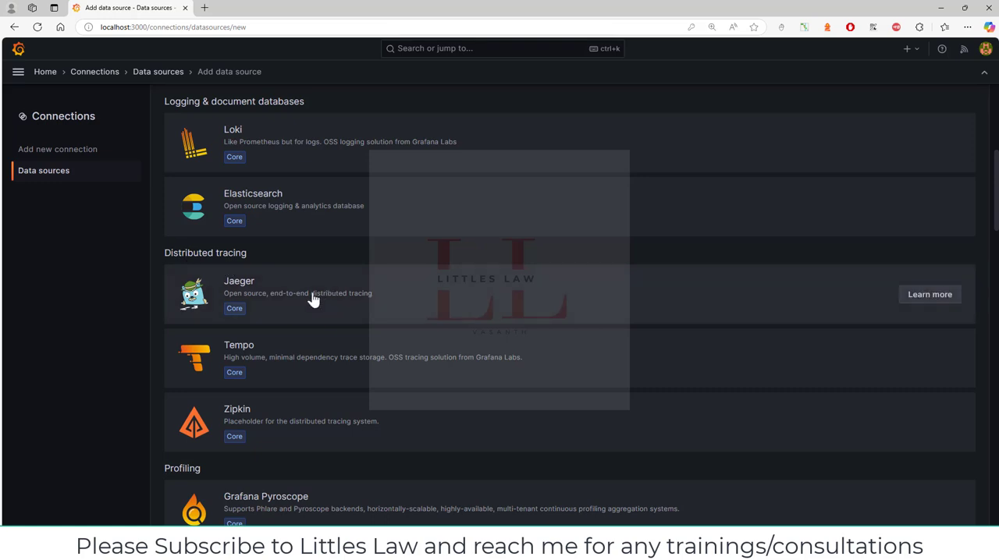
scroll("down", 3)
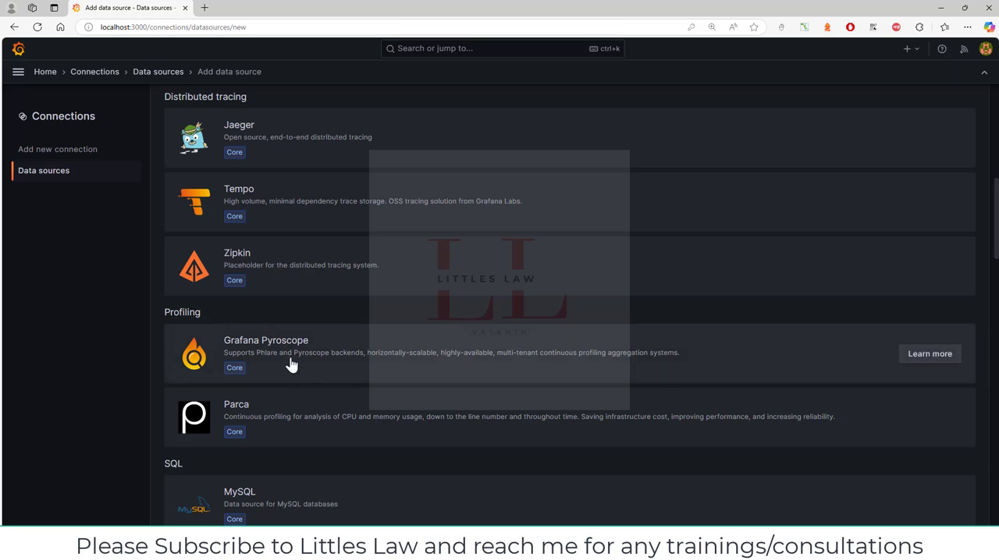
scroll("down", 3)
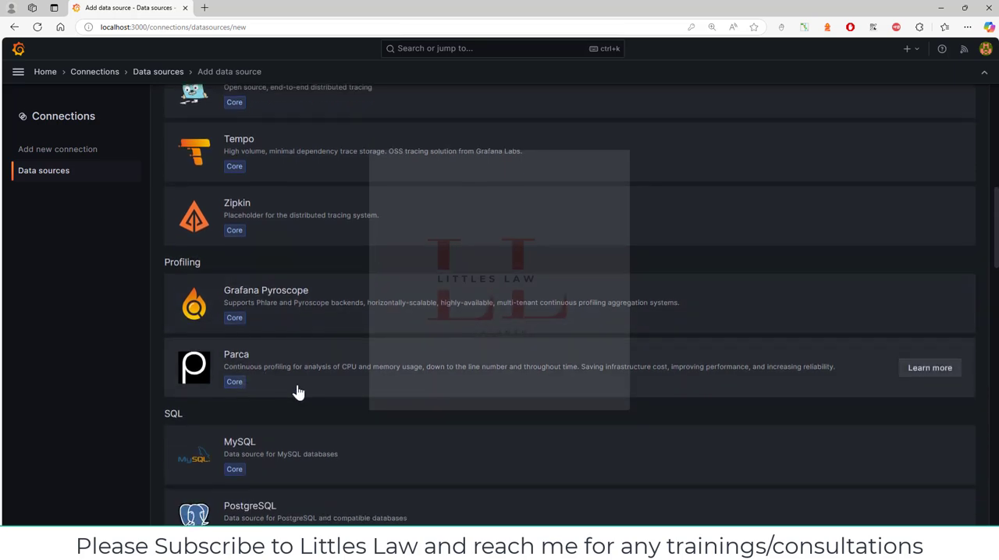
scroll("down", 3)
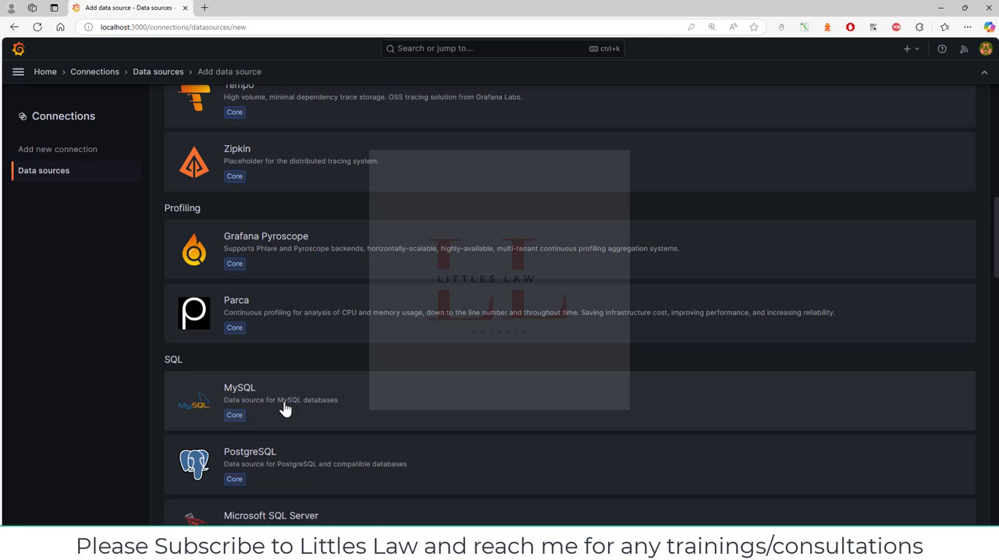
mouse_move(288, 403)
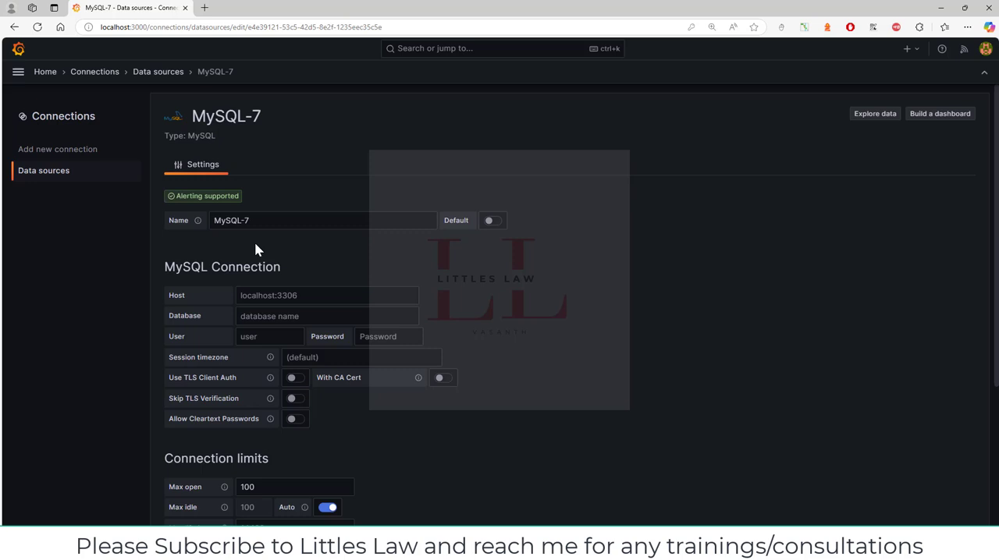
mouse_move(197, 225)
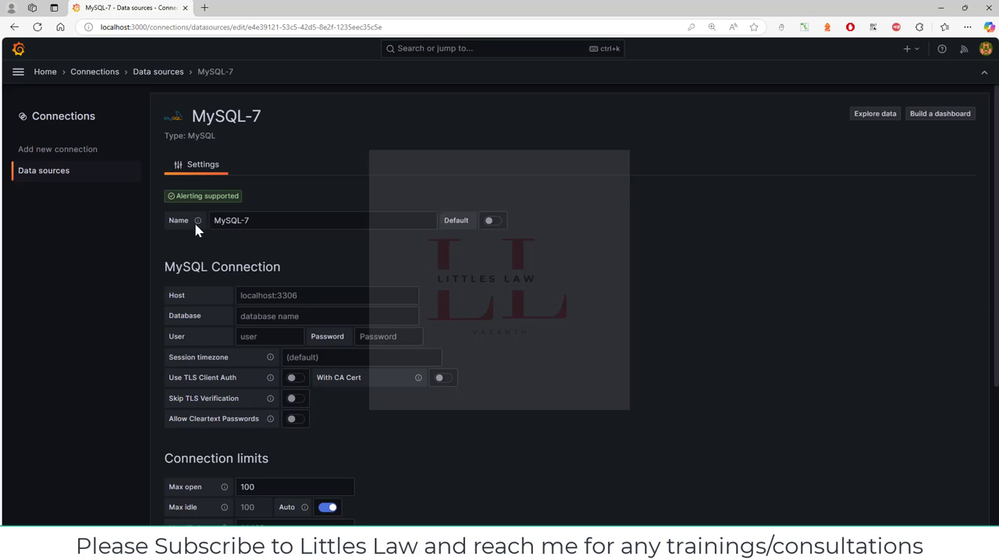
mouse_move(487, 222)
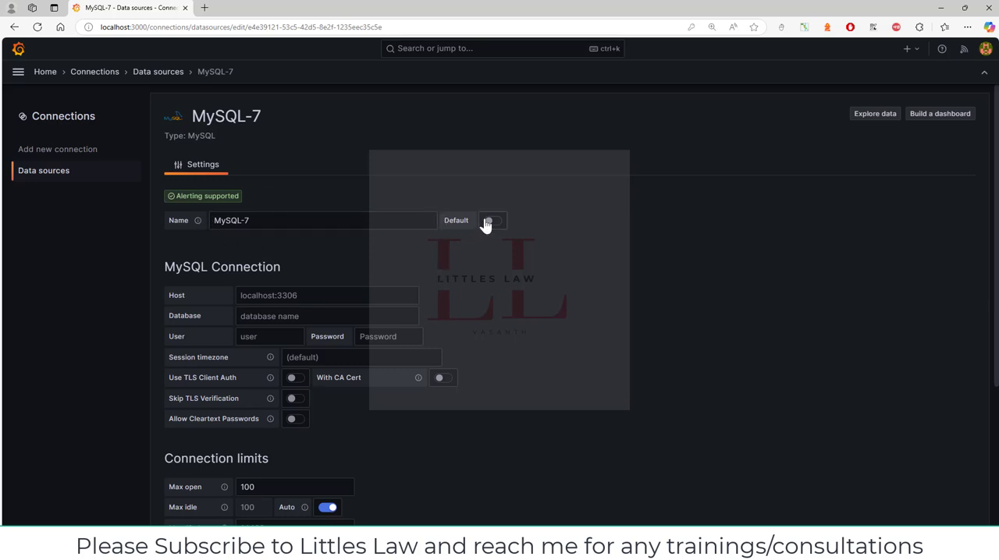
Toggle the Default switch on and back off, leaving the data source non-default
left_click(492, 220)
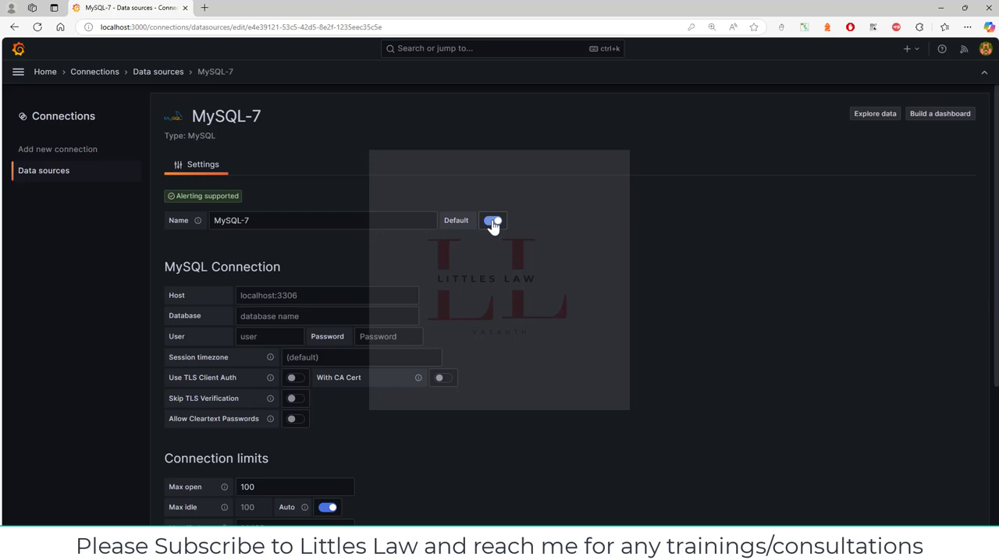
left_click(494, 220)
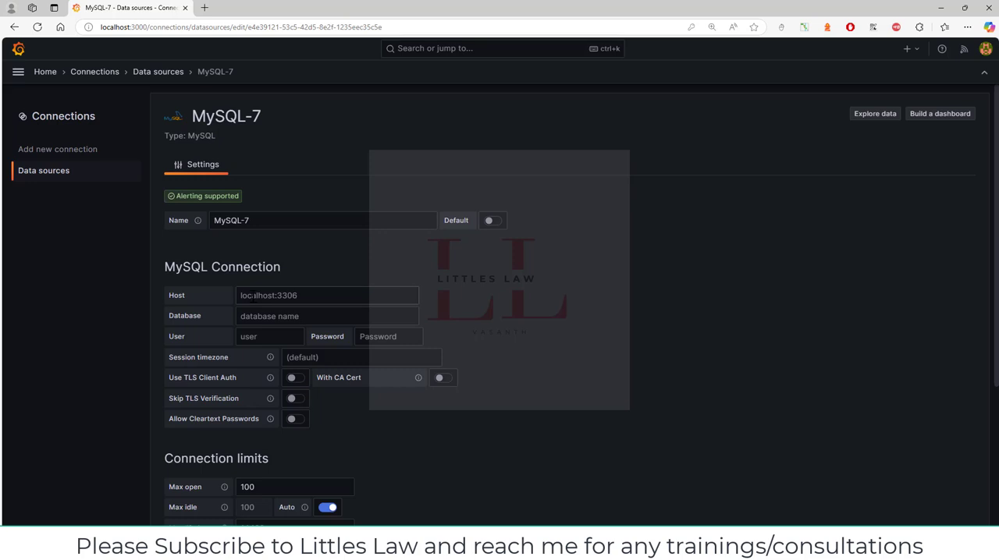
Set the connection host to localhost:3306 and the database to testdb
left_click(328, 295)
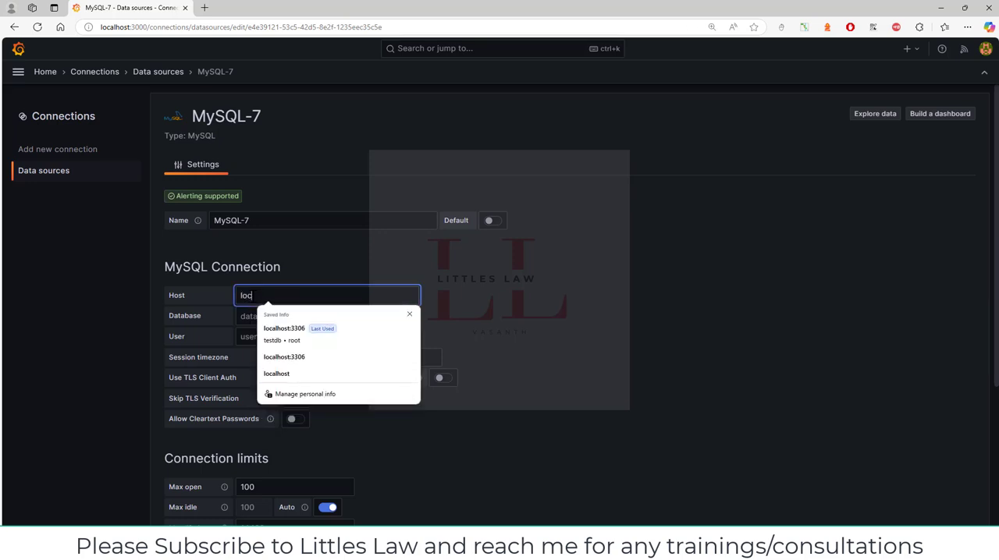
left_click(288, 328)
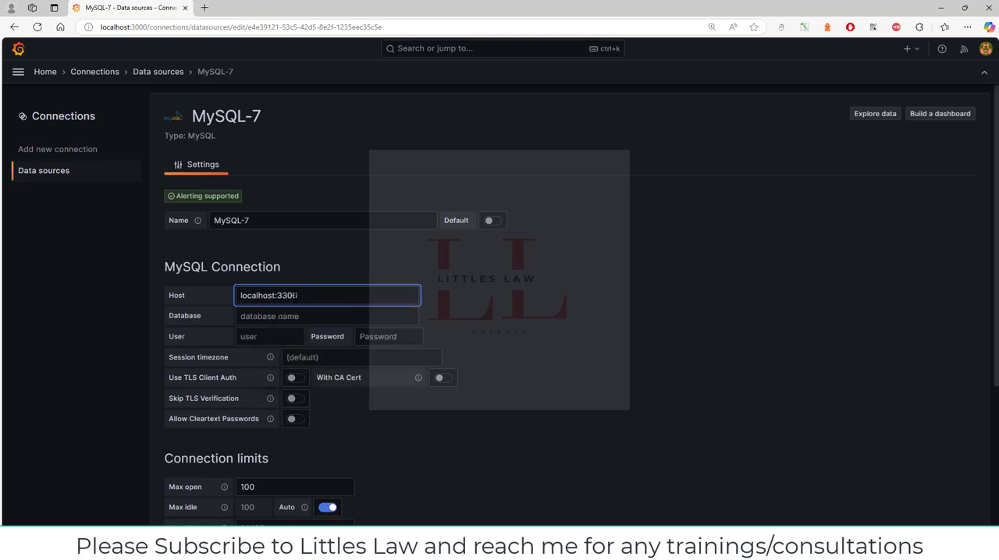
double_click(281, 295)
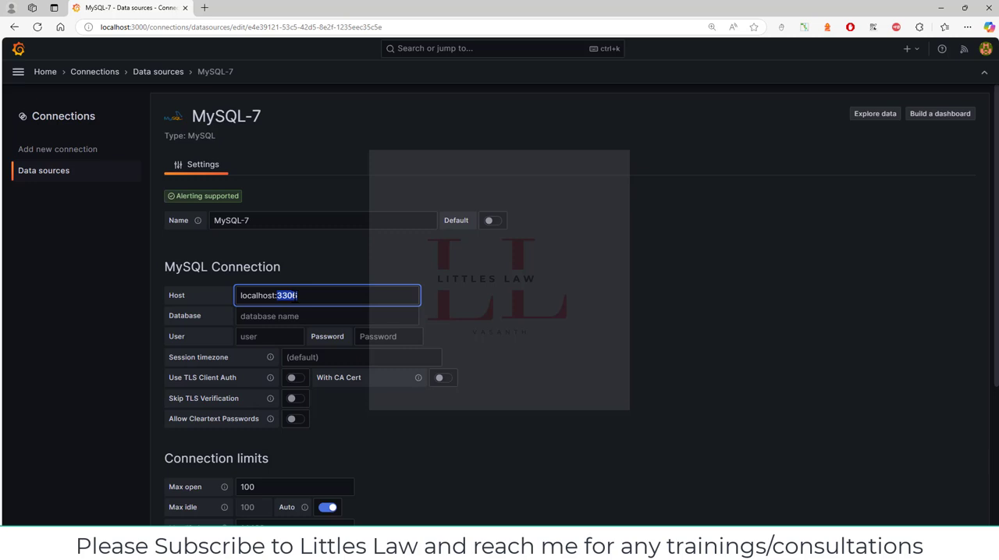
left_click(328, 315)
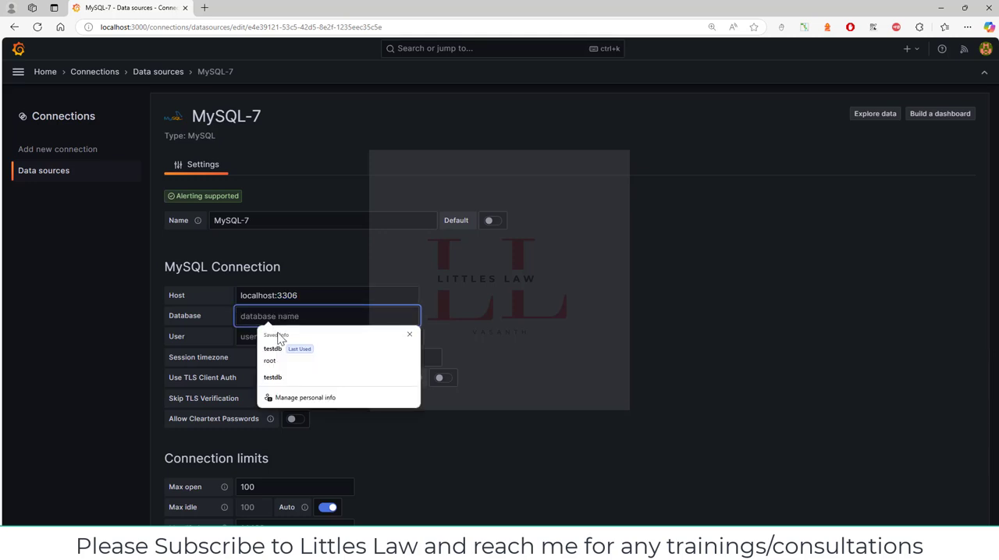
left_click(272, 350)
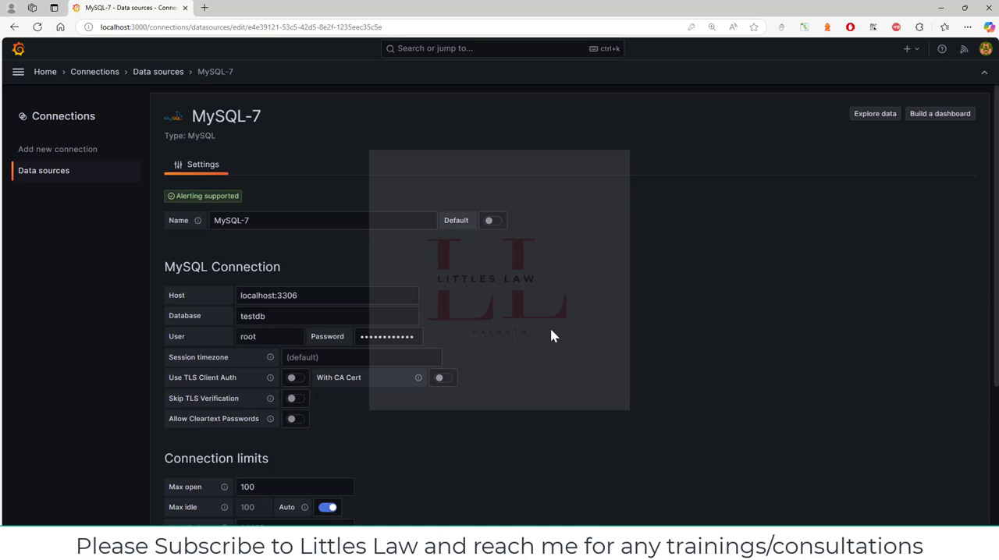
mouse_move(403, 322)
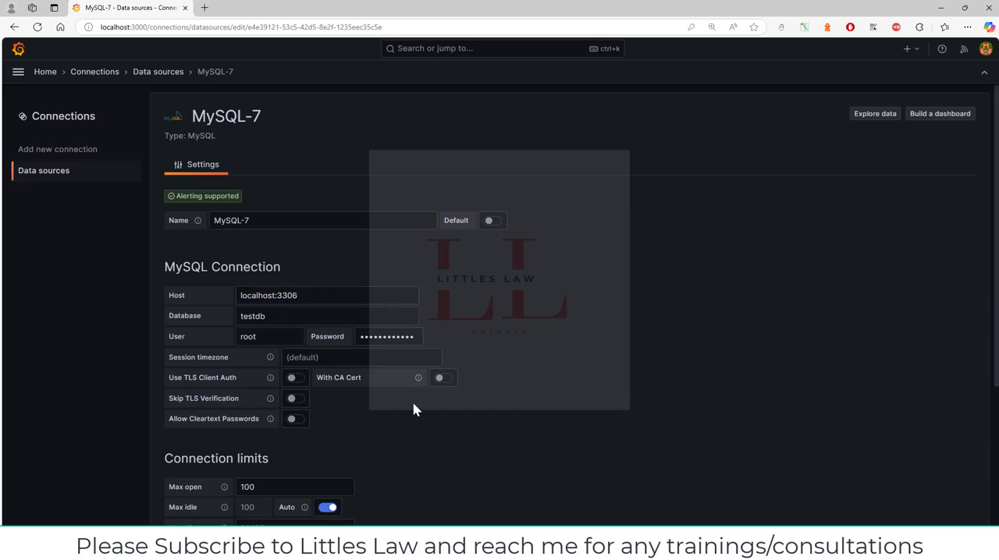
mouse_move(270, 358)
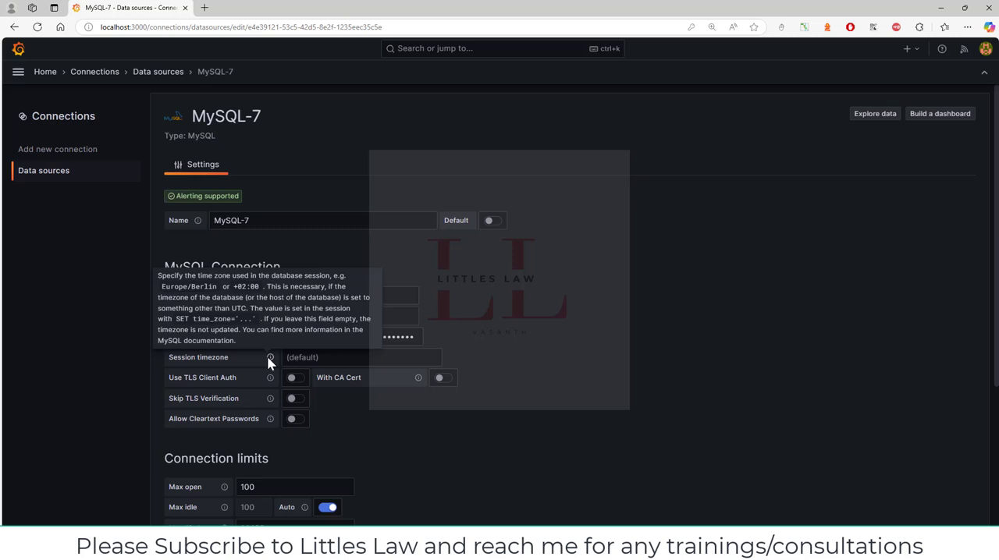
left_click(362, 357)
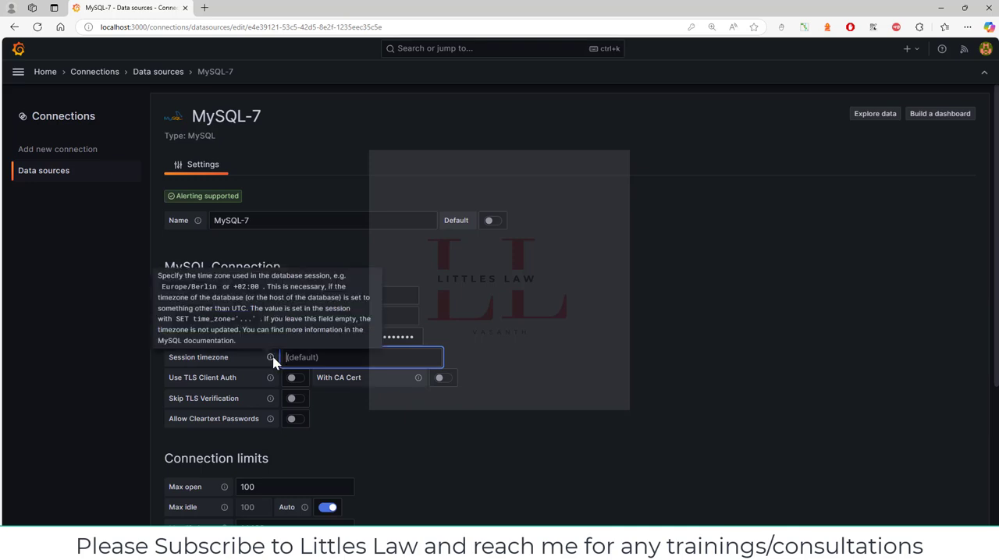
mouse_move(576, 353)
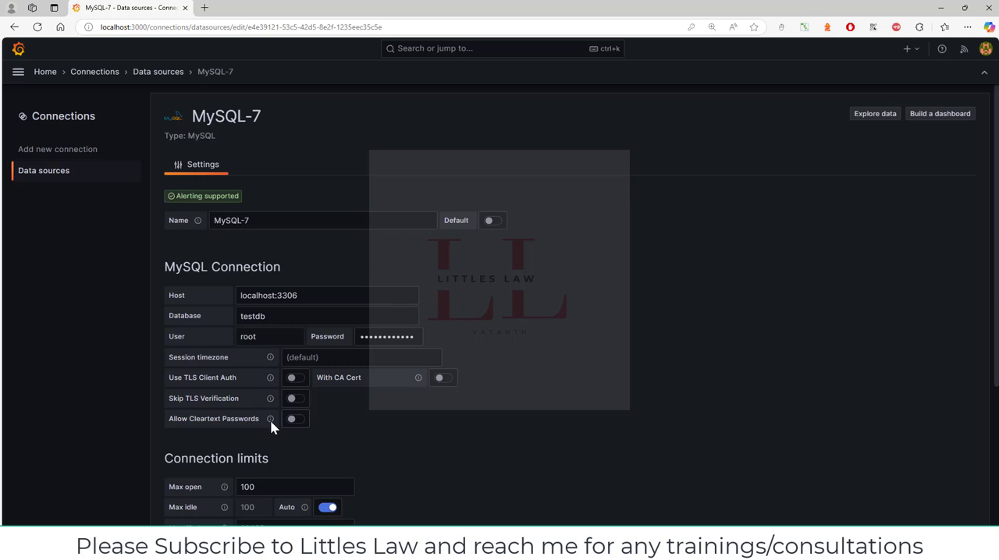
mouse_move(272, 378)
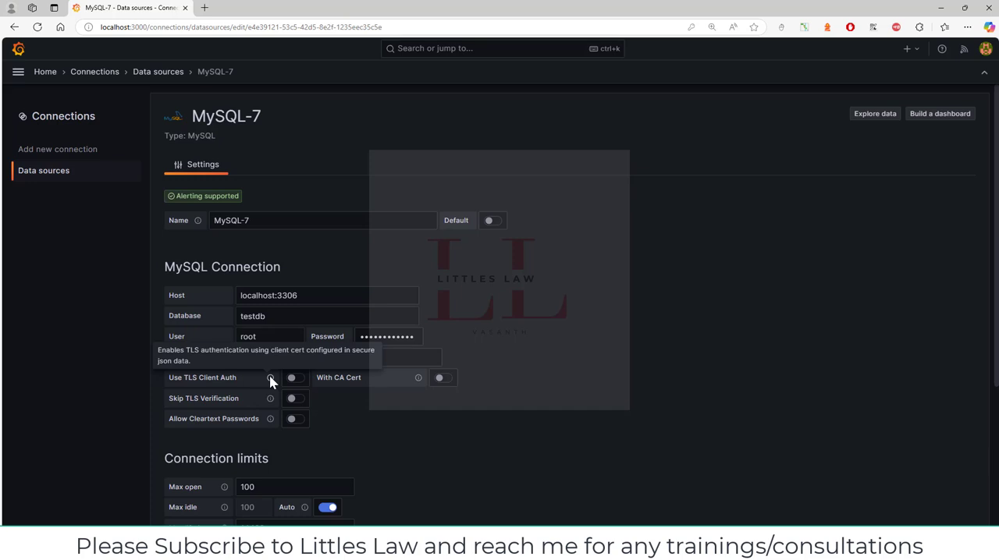
left_click(293, 378)
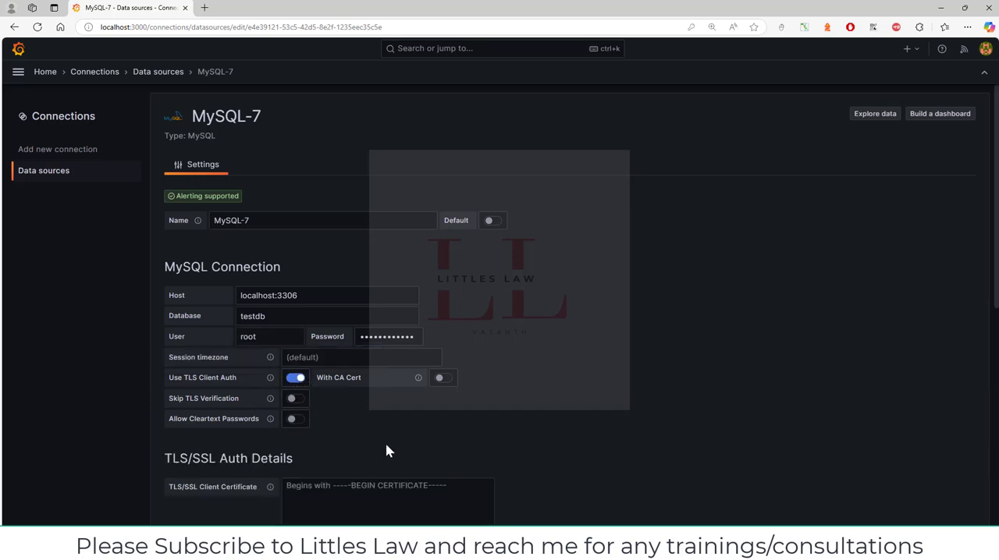
scroll("down", 3)
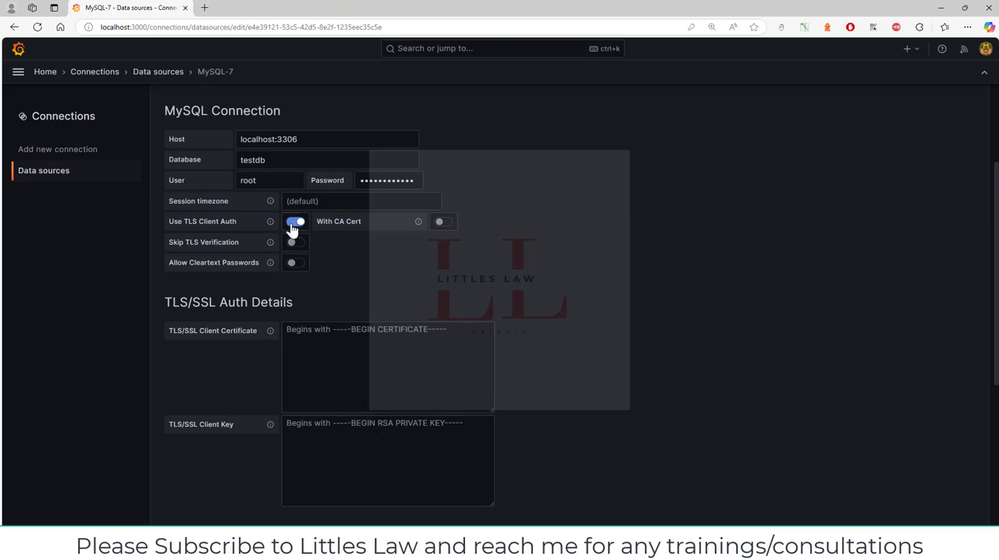
left_click(443, 221)
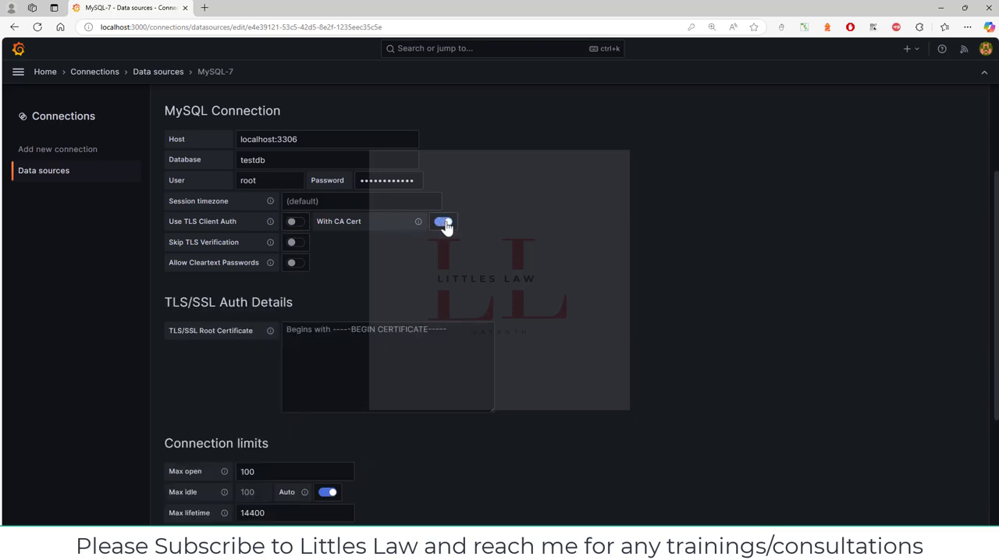
left_click(442, 222)
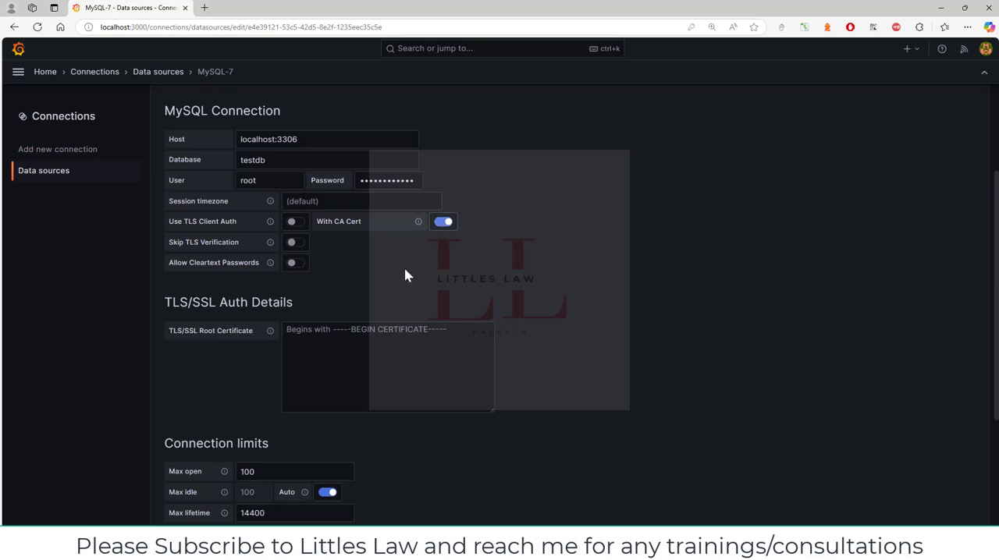
left_click(387, 367)
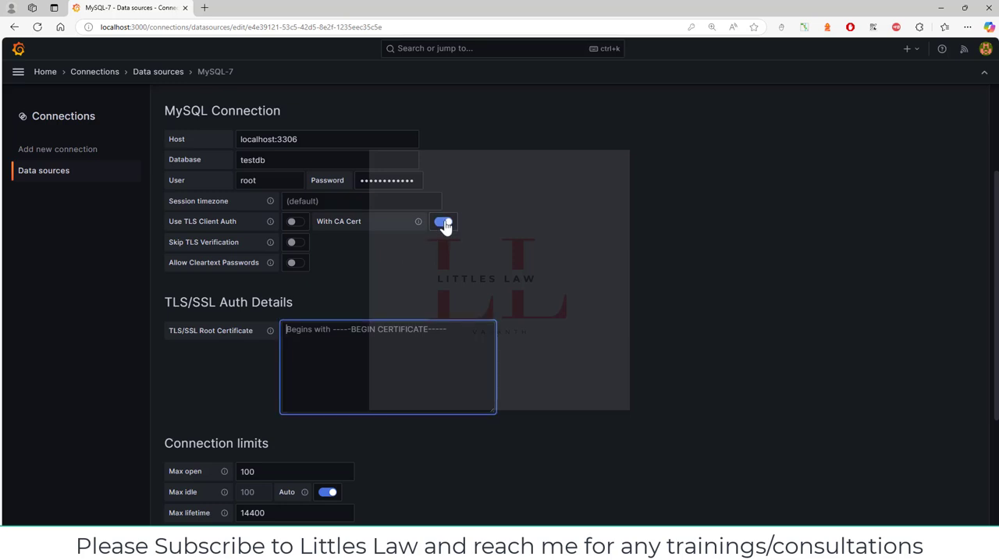
left_click(442, 221)
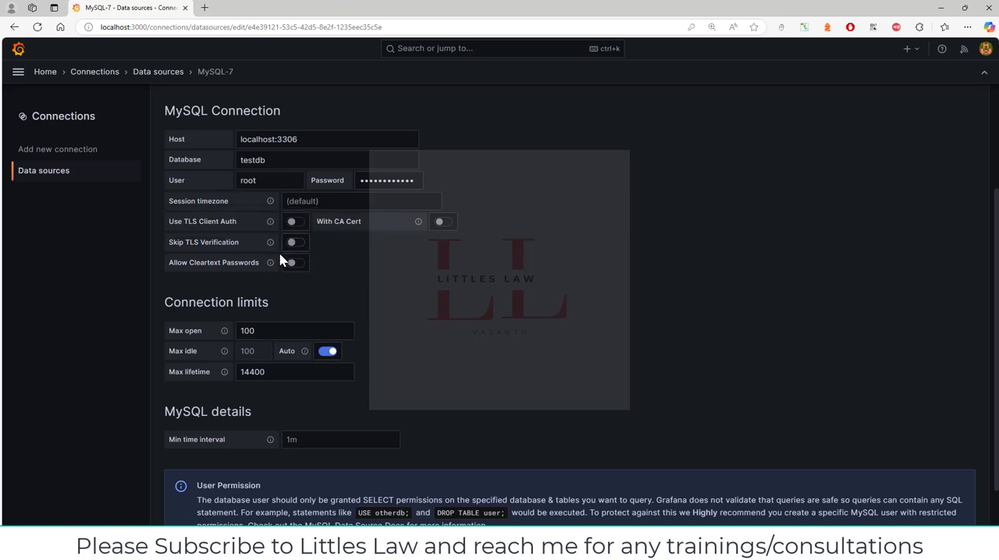
mouse_move(254, 279)
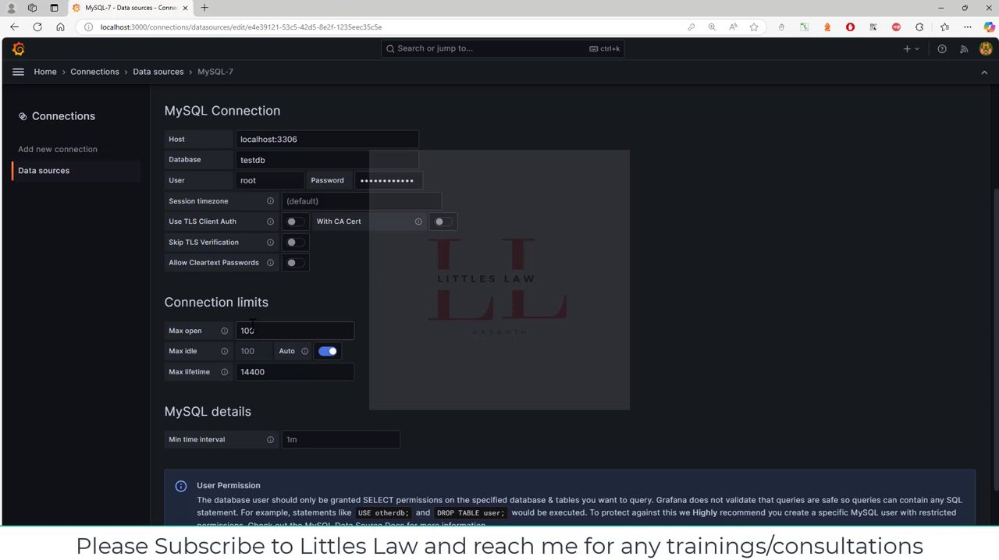
mouse_move(225, 331)
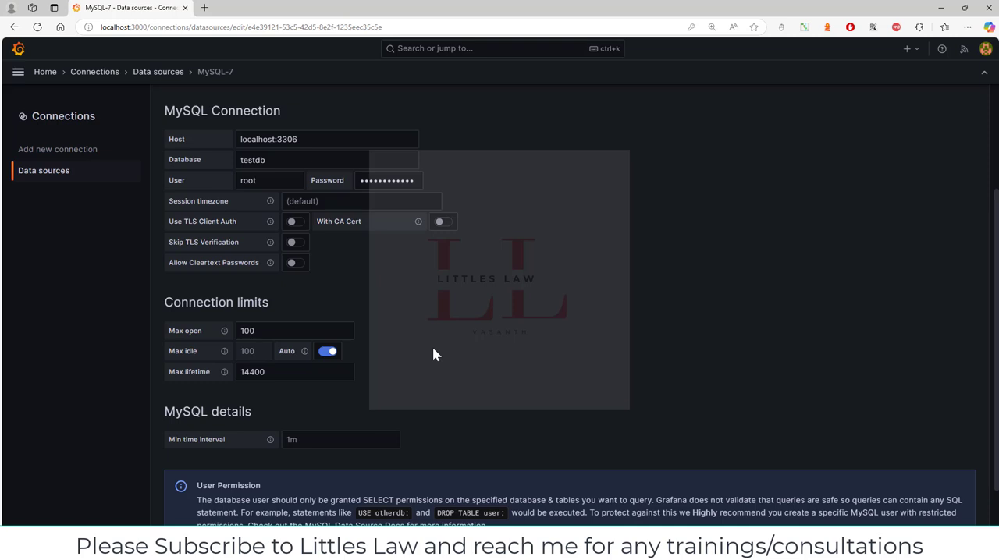
mouse_move(374, 356)
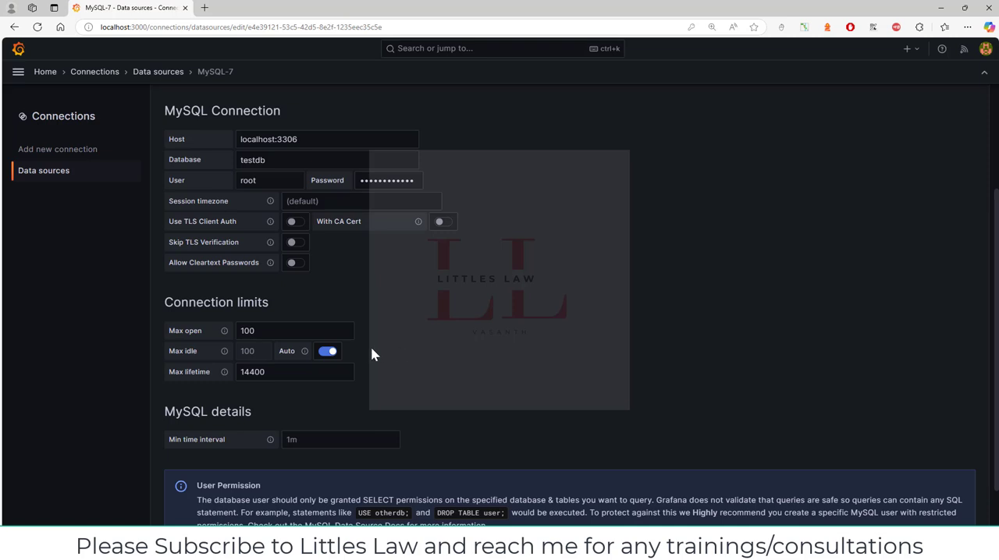
Save and test the MySQL-7 data source, getting the 'Database Connection OK' message
scroll("down", 3)
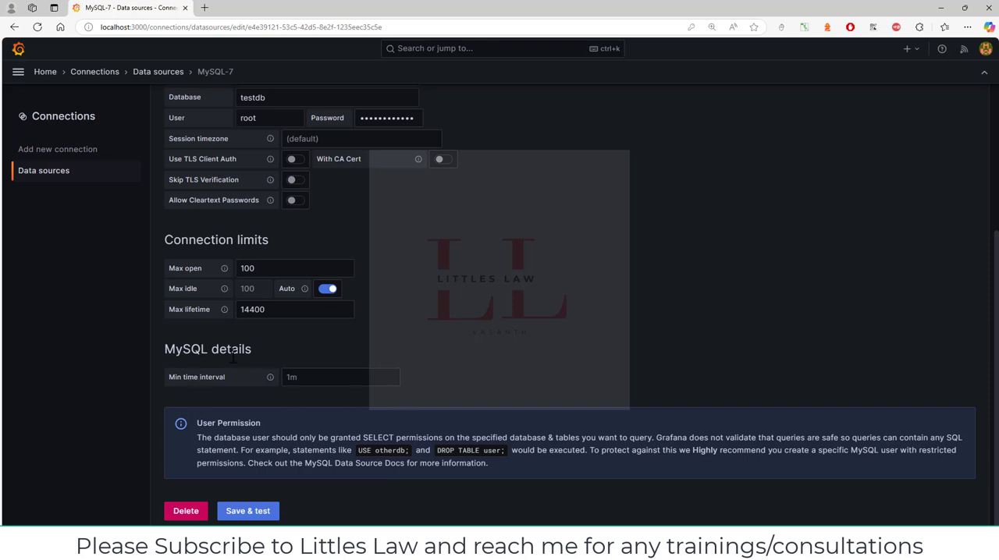
mouse_move(265, 500)
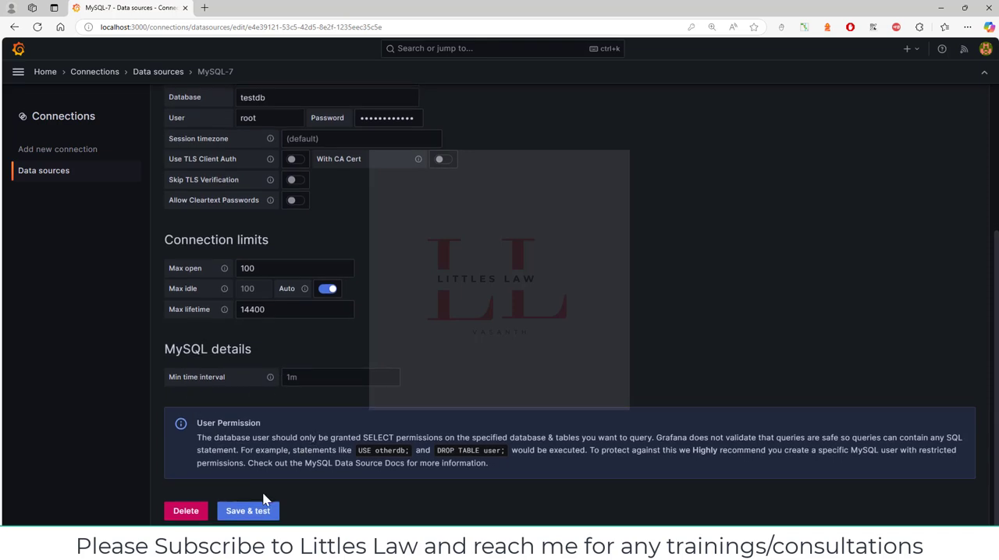
mouse_move(353, 363)
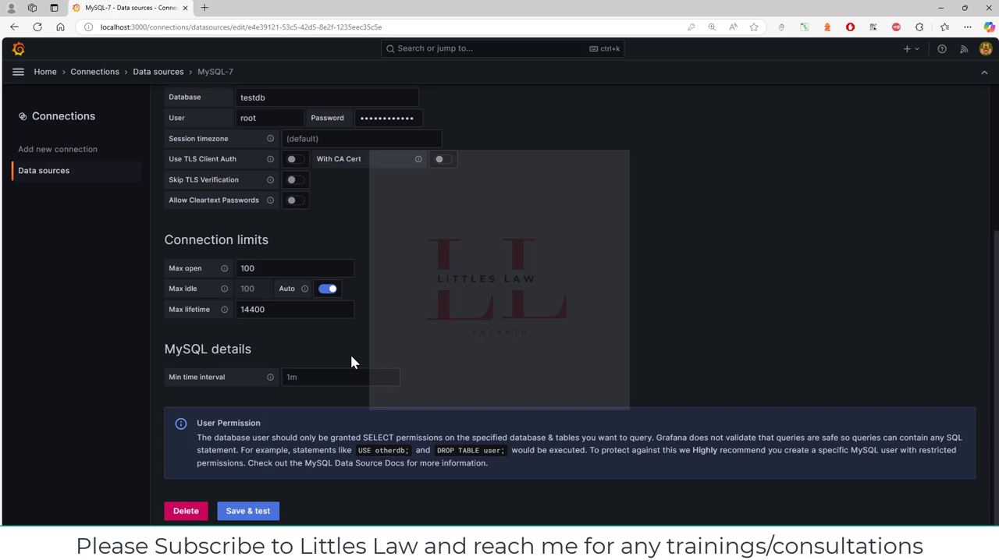
left_click(246, 512)
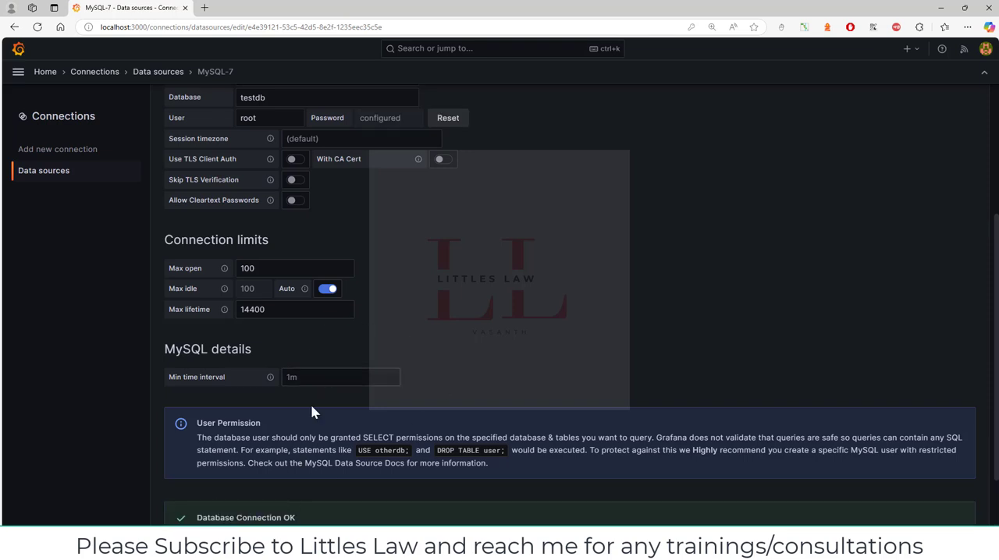
scroll("down", 3)
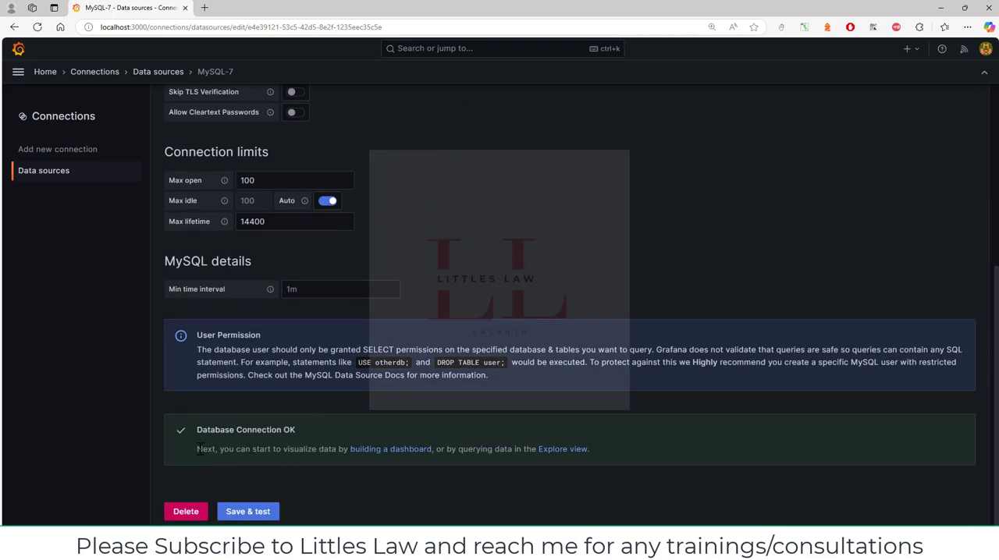
triple_click(245, 431)
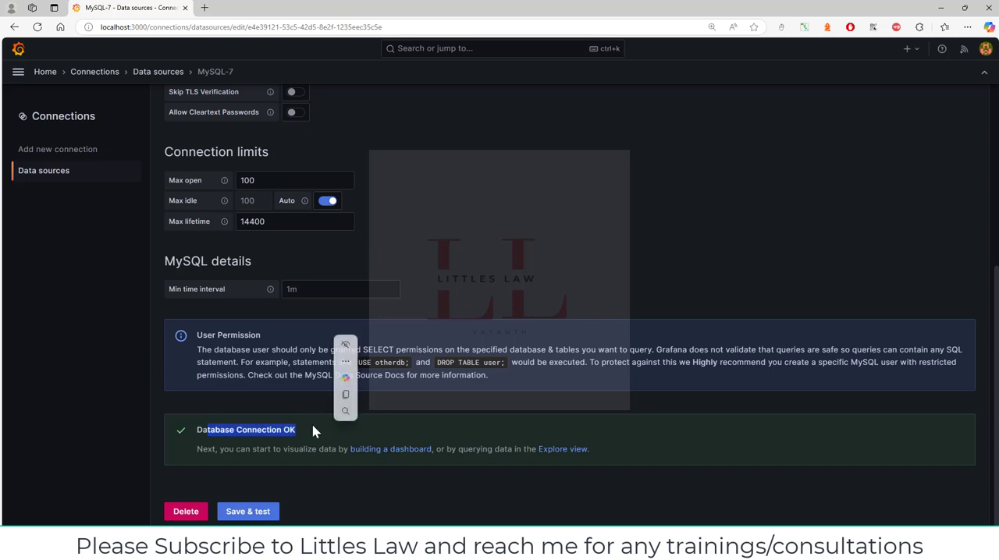
mouse_move(319, 425)
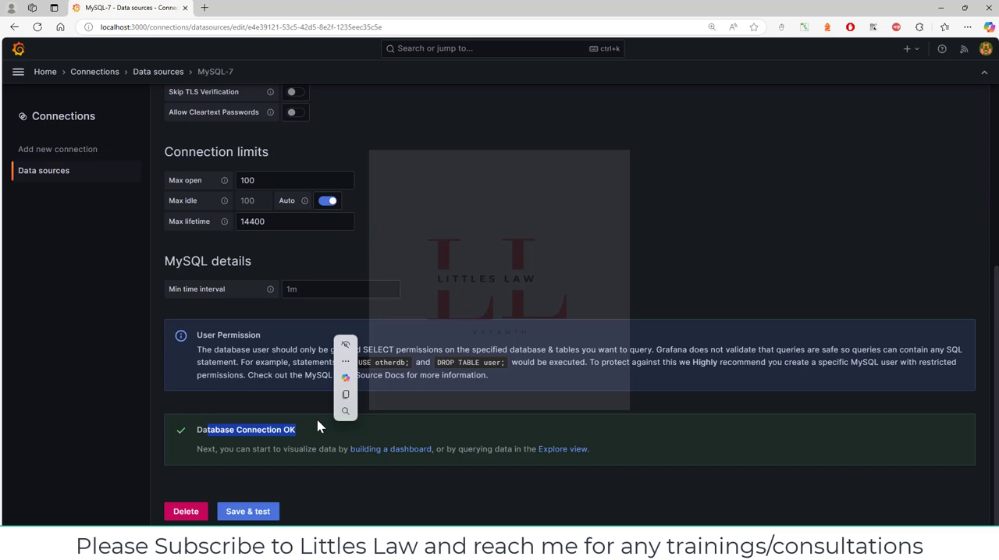
mouse_move(253, 491)
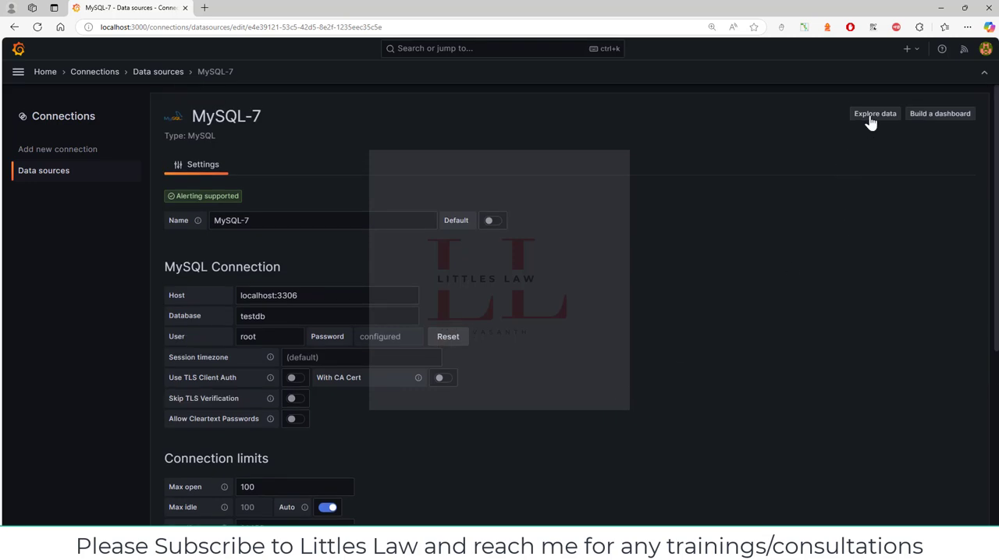
mouse_move(871, 125)
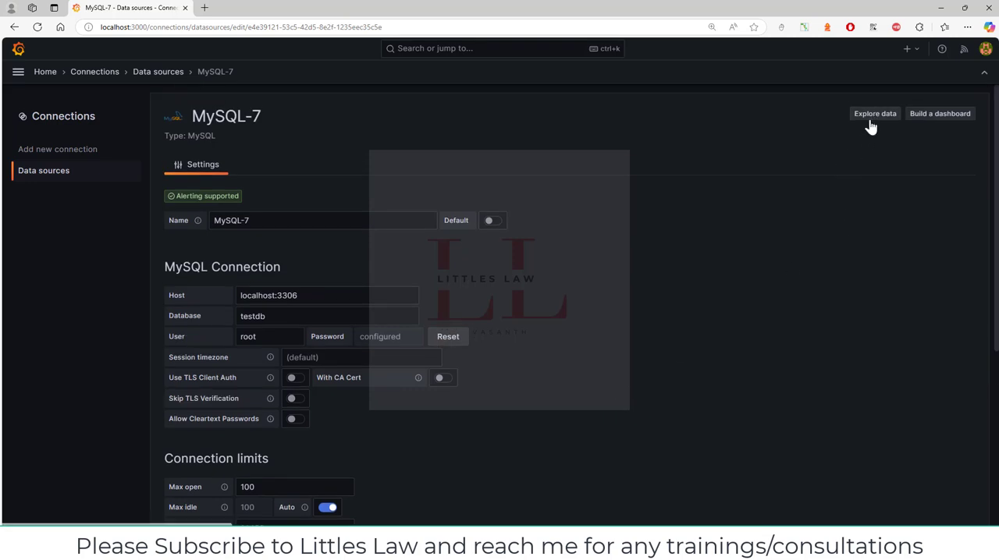
mouse_move(893, 144)
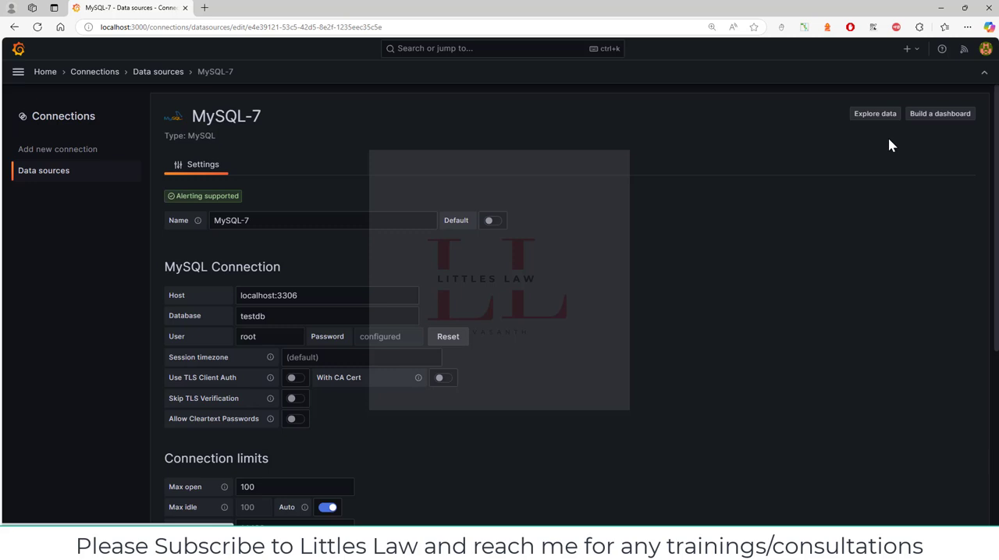
mouse_move(863, 119)
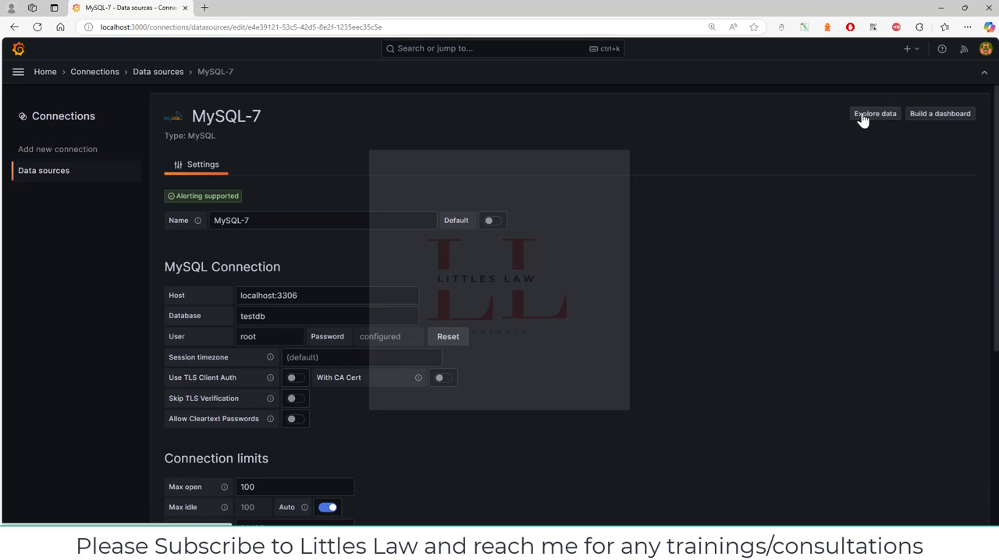
Explore the MySQL-7 data source and keep it selected in the data source picker
left_click(874, 113)
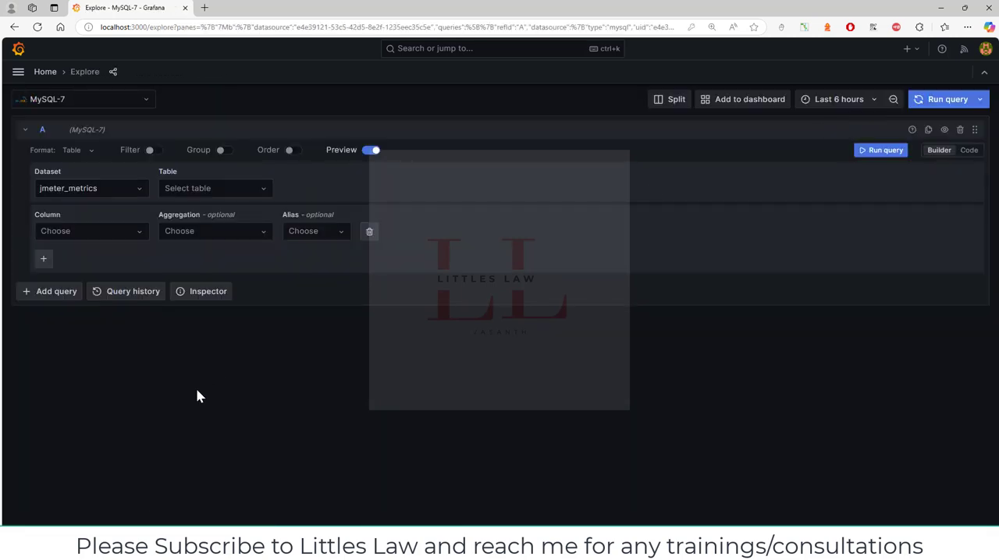
mouse_move(61, 135)
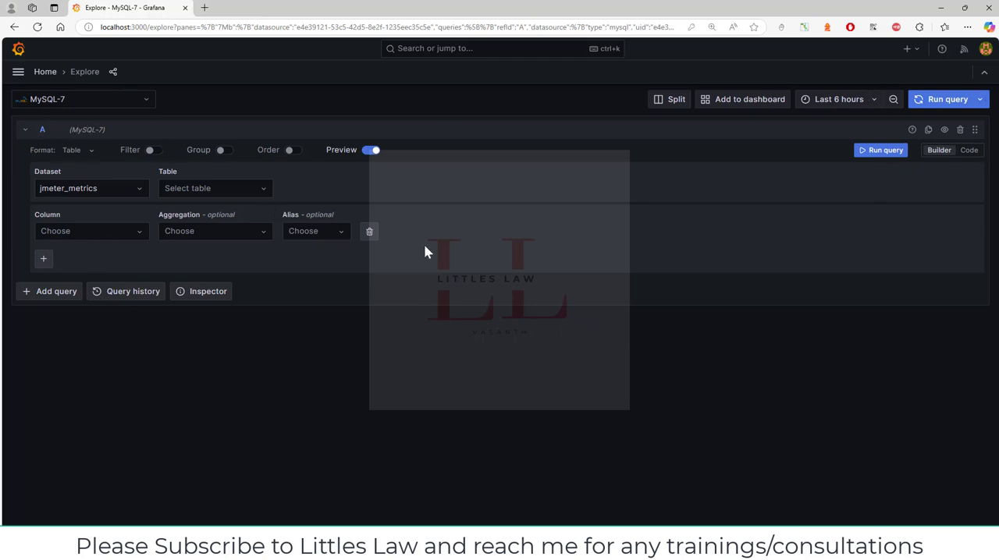
left_click(81, 100)
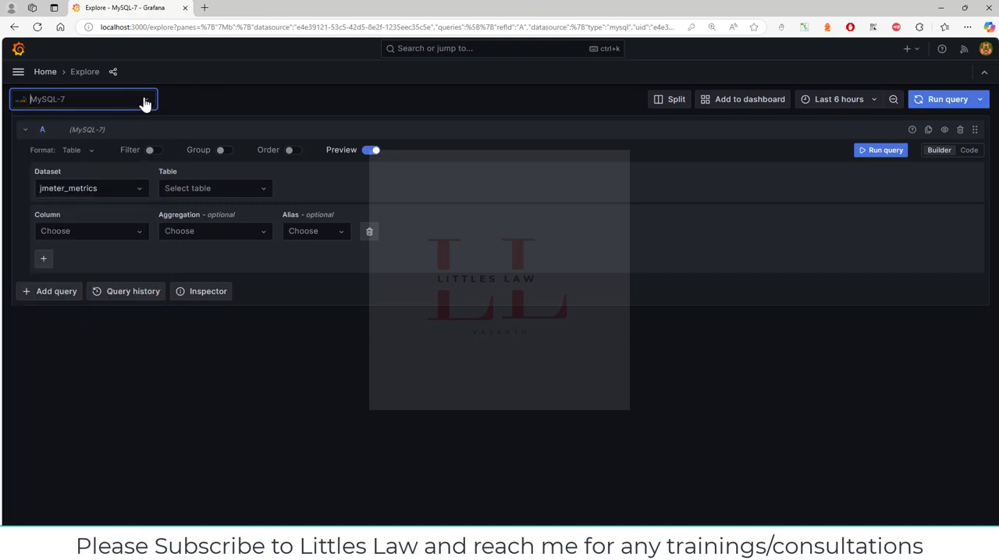
left_click(86, 100)
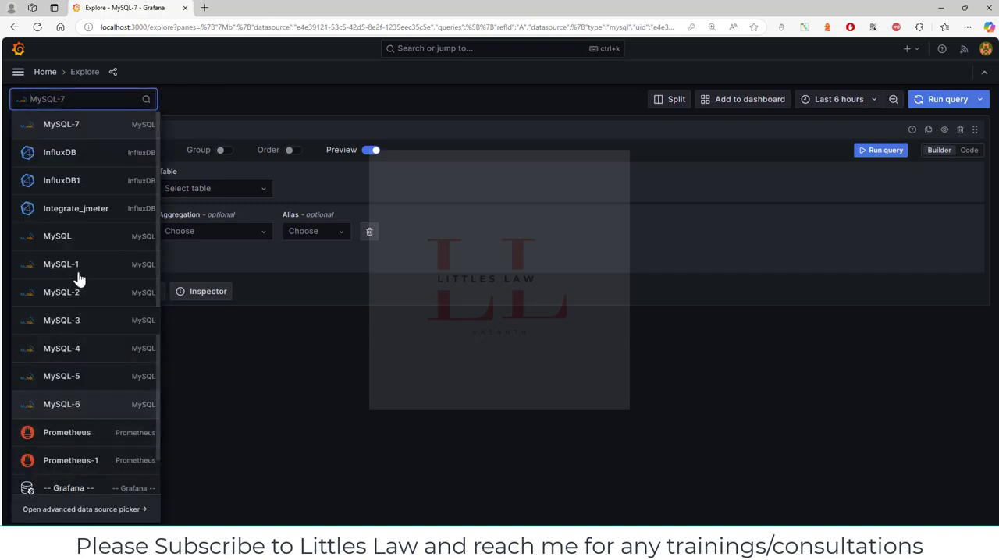
mouse_move(61, 208)
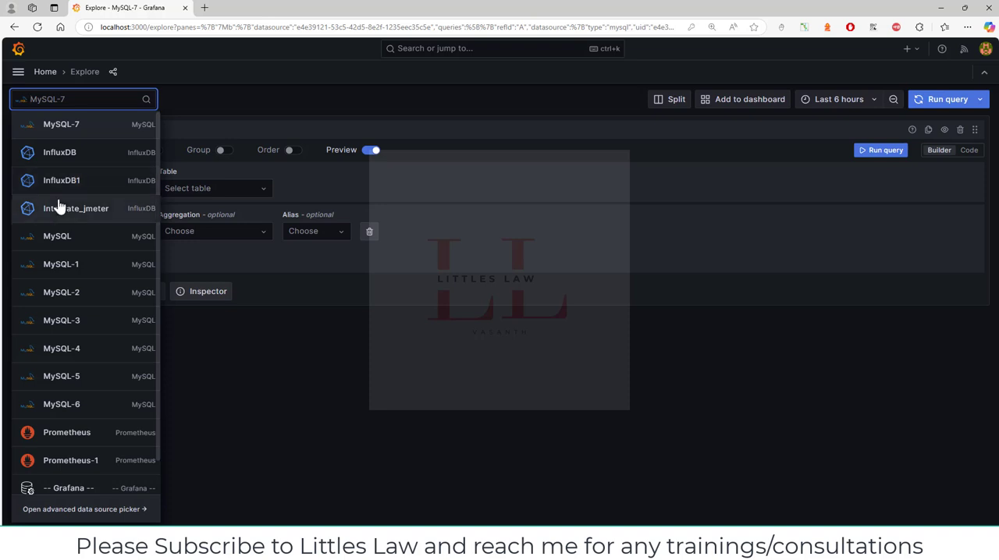
mouse_move(75, 216)
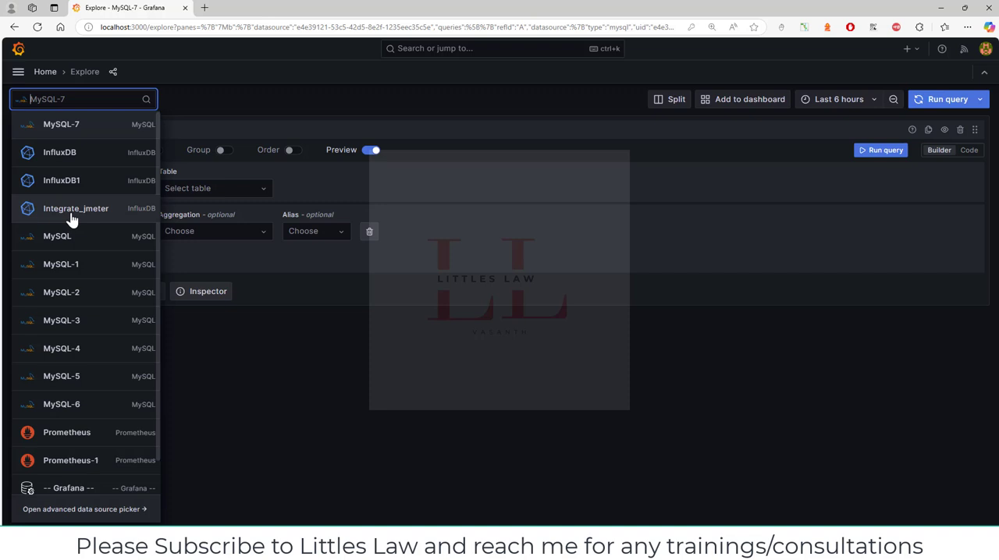
left_click(63, 125)
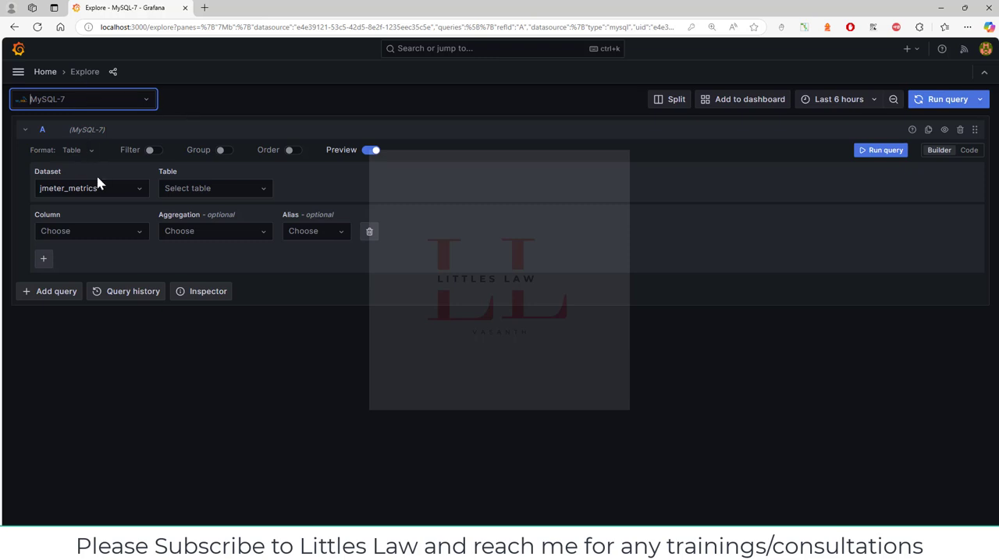
Choose jmeter_metrics as the query dataset
left_click(91, 188)
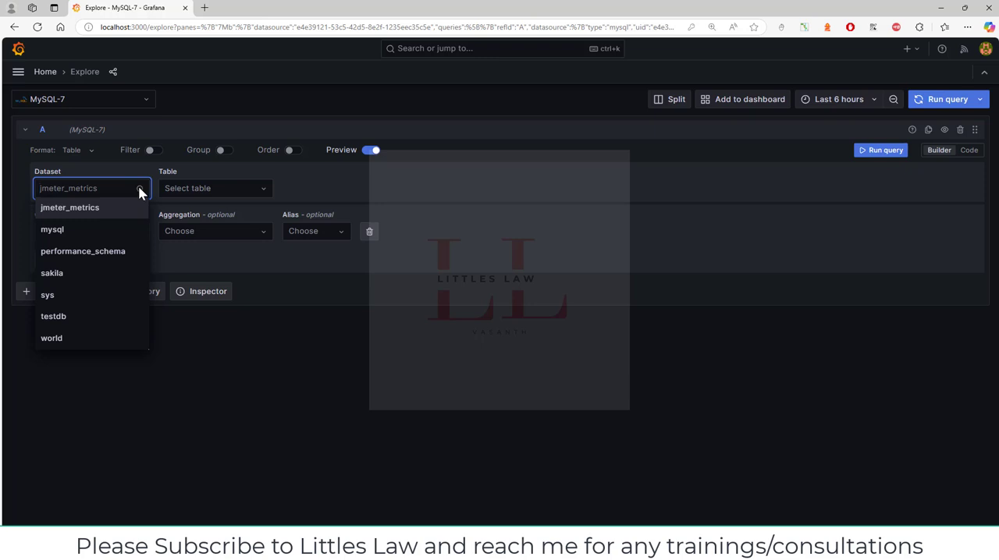
mouse_move(125, 234)
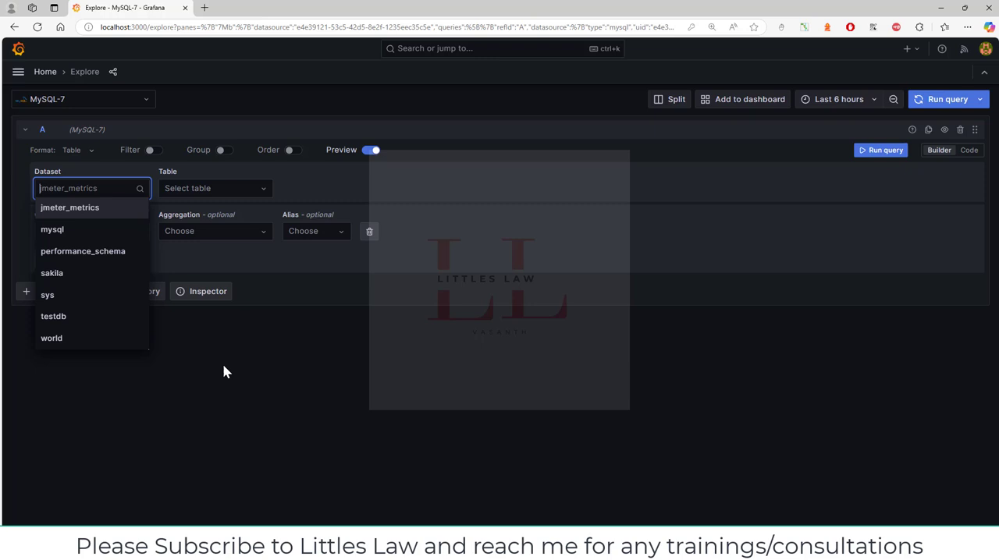
left_click(68, 207)
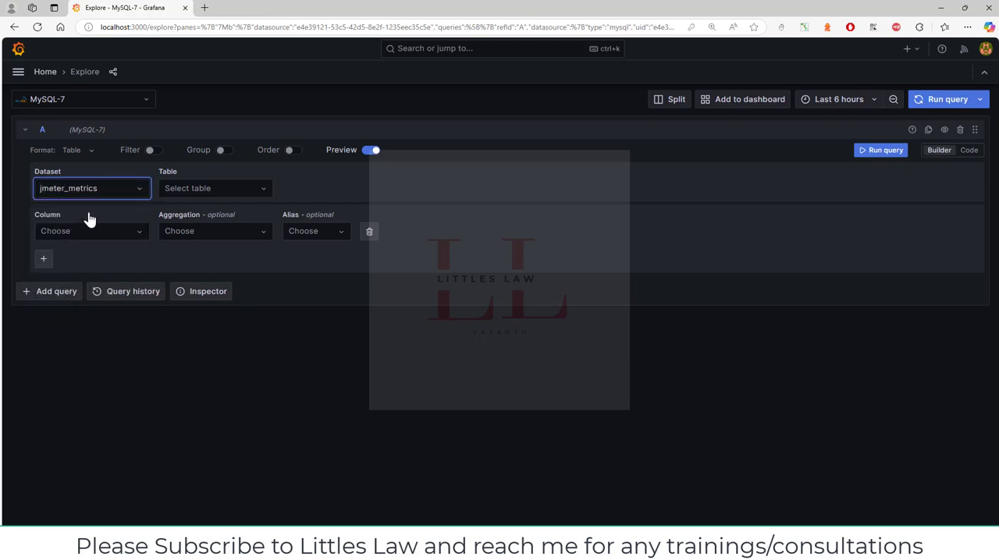
mouse_move(89, 211)
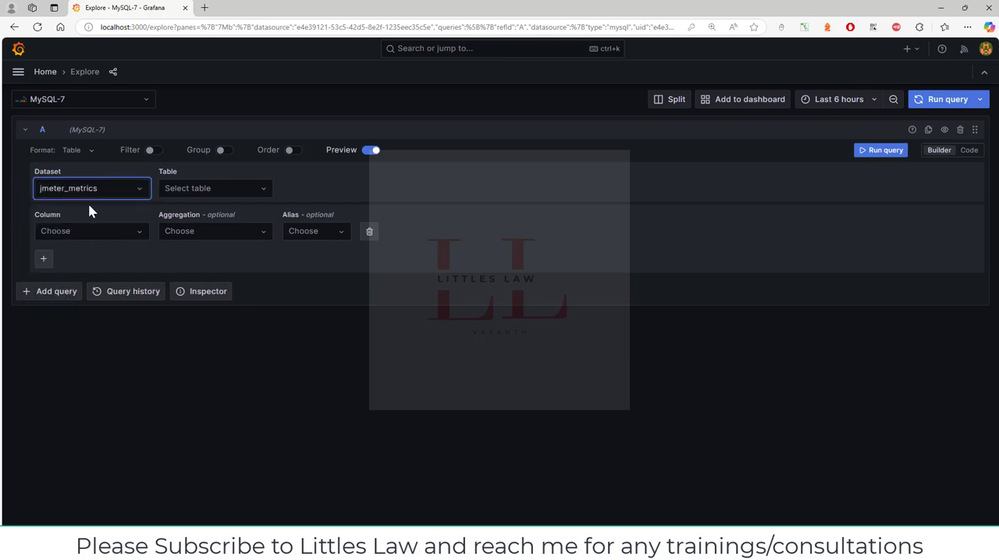
mouse_move(247, 193)
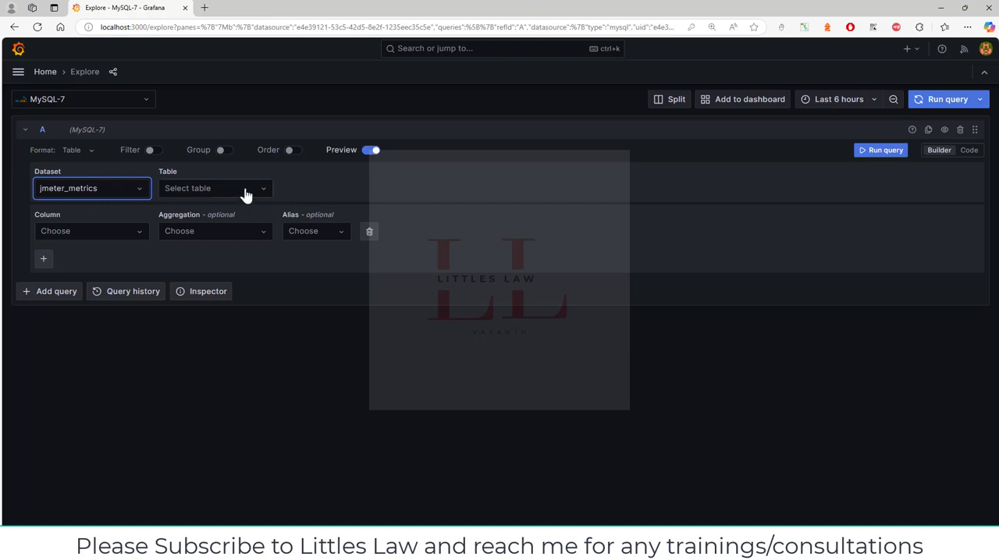
Target table jmeter_results and select all columns with the * wildcard
left_click(216, 187)
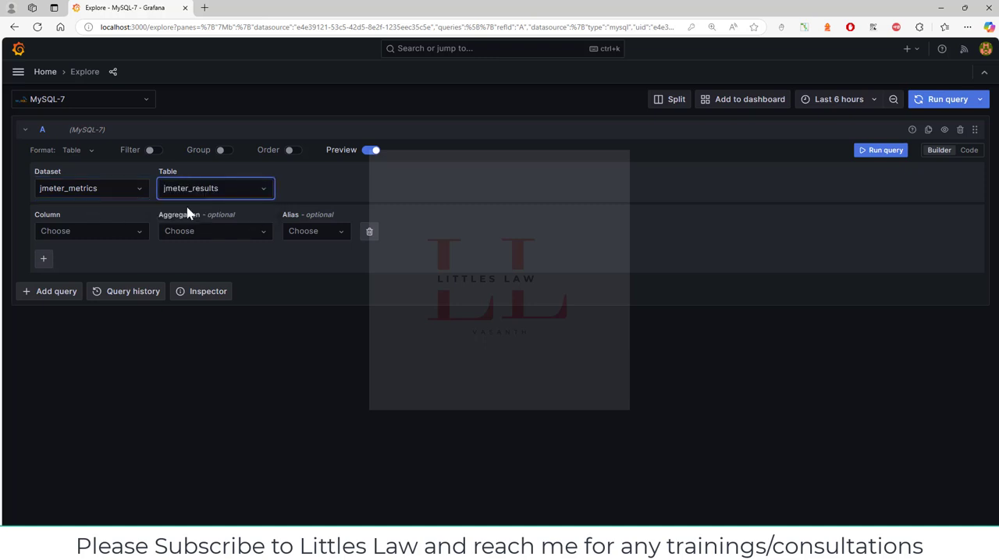
left_click(90, 231)
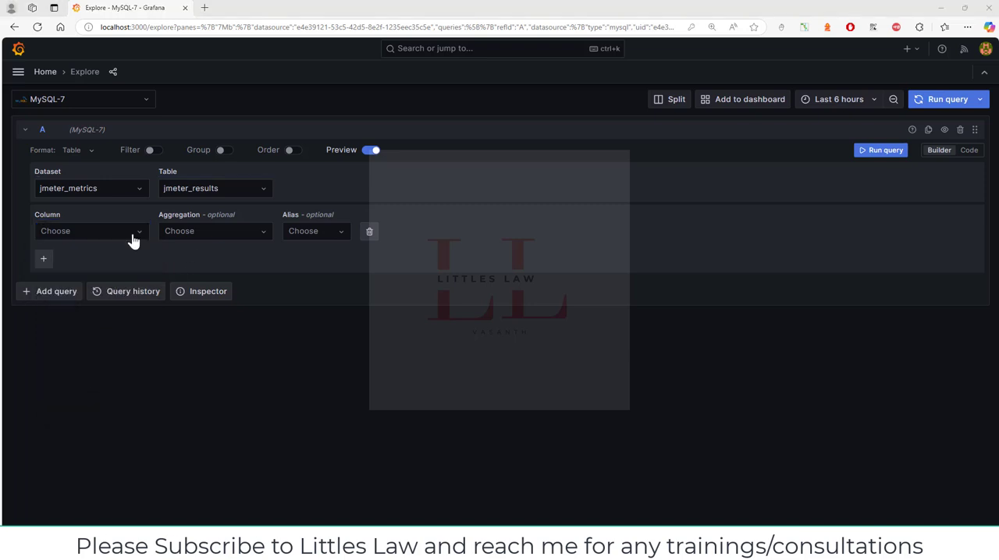
left_click(90, 231)
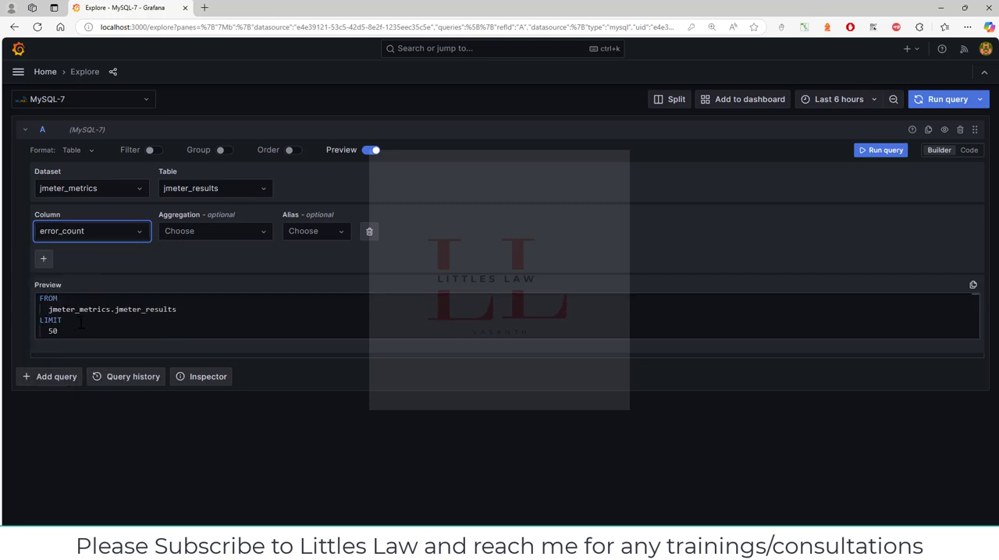
left_click(90, 231)
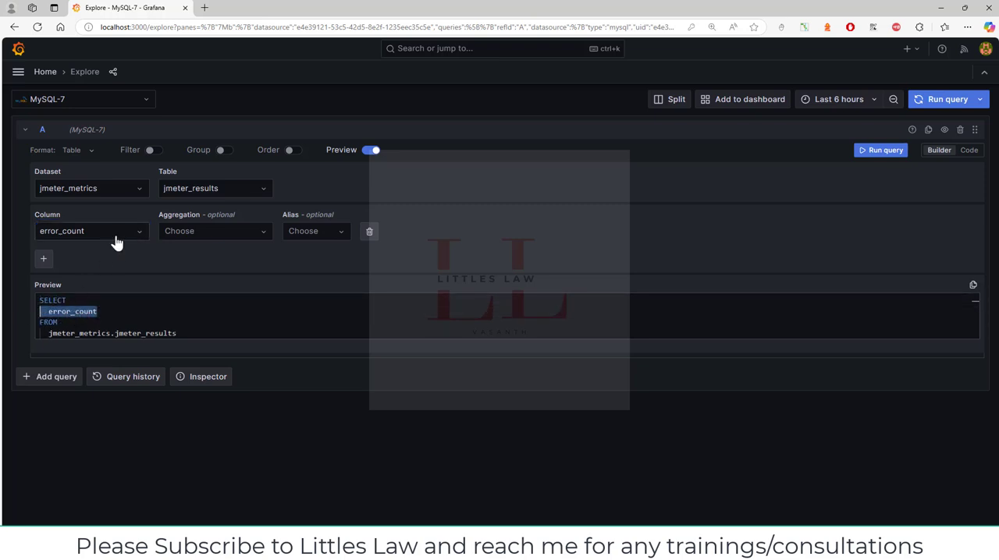
left_click(90, 231)
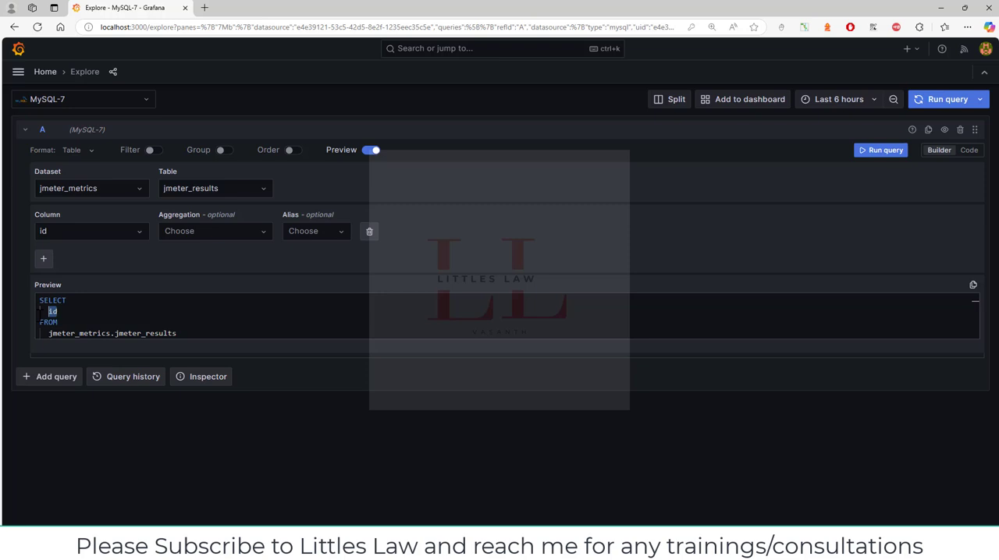
left_click(91, 231)
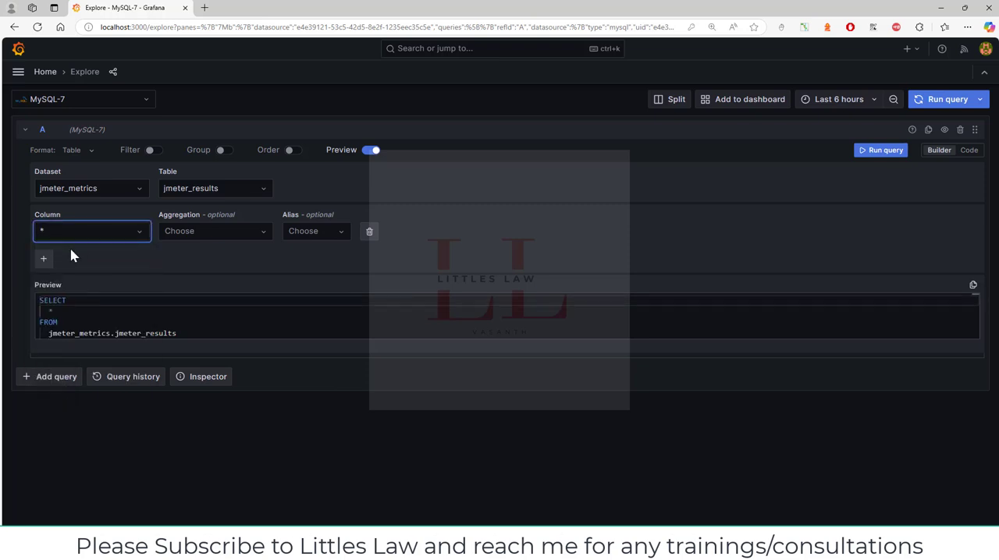
Aggregate with COUNT and group the results by error_count
left_click(215, 231)
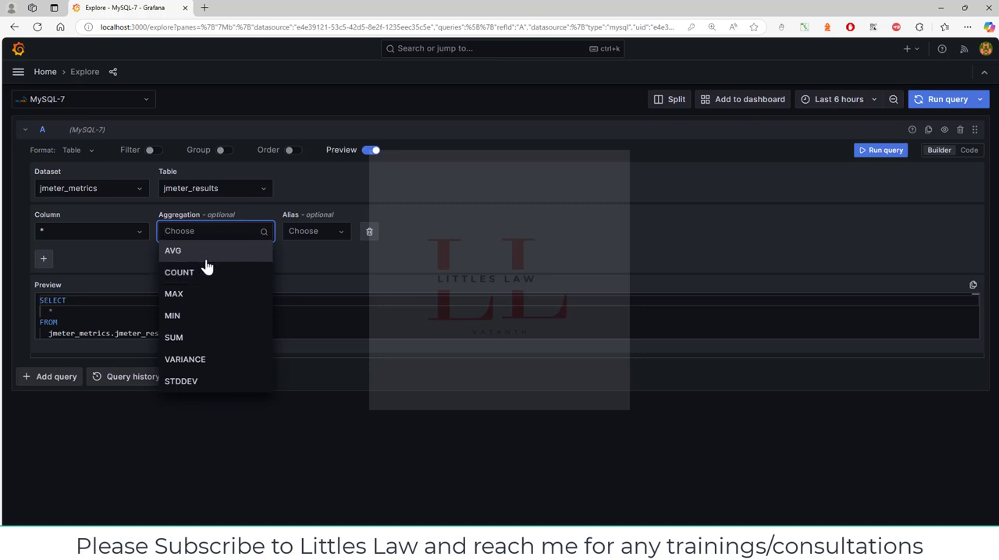
left_click(178, 272)
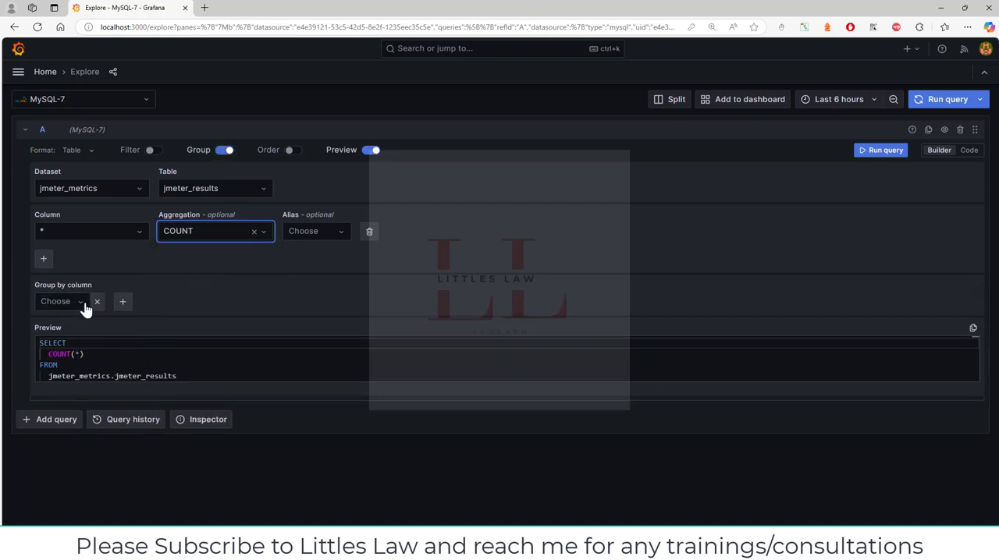
left_click(61, 301)
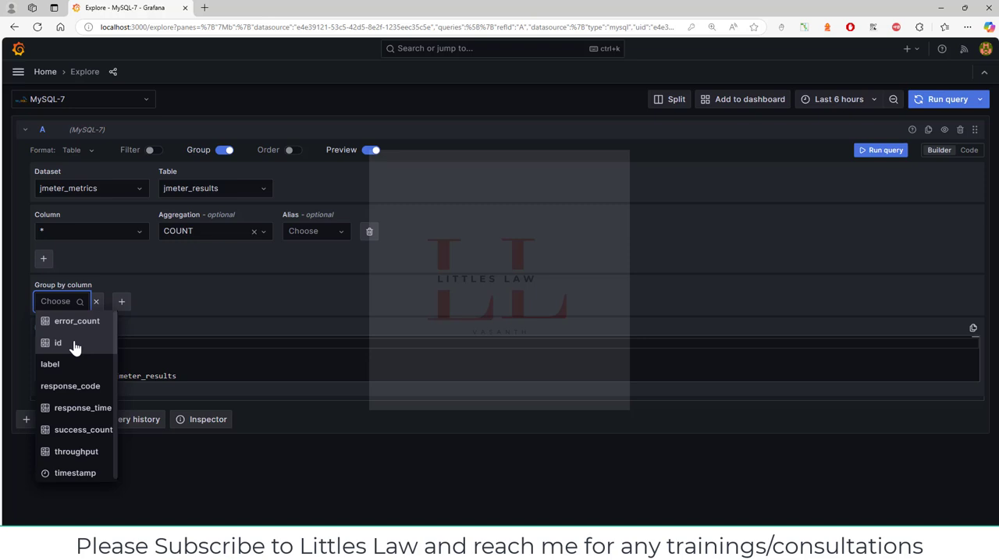
left_click(65, 321)
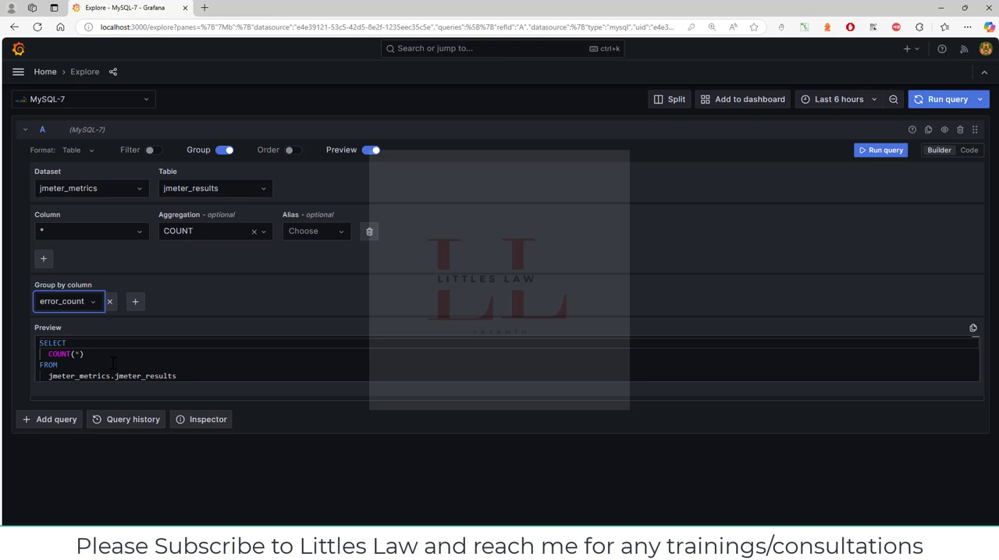
mouse_move(315, 233)
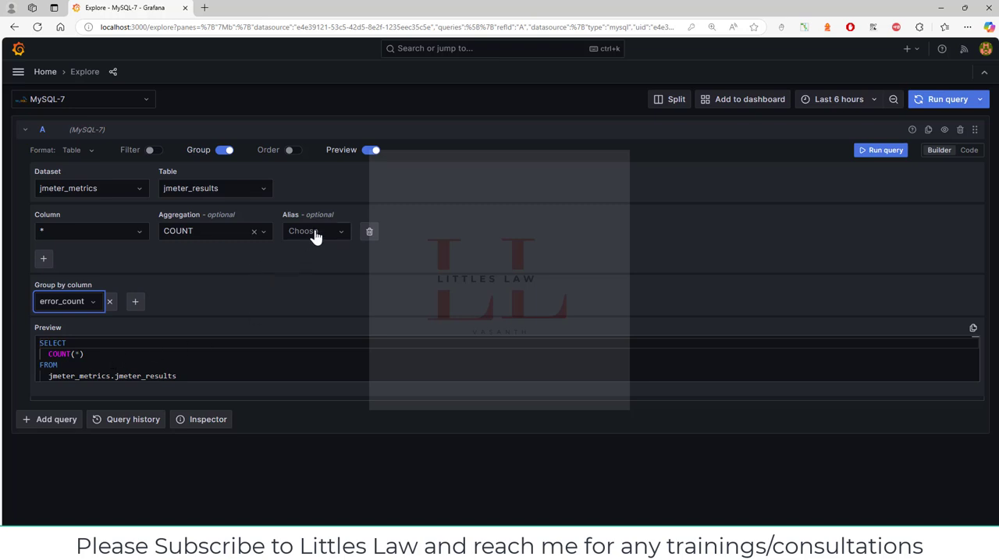
mouse_move(321, 250)
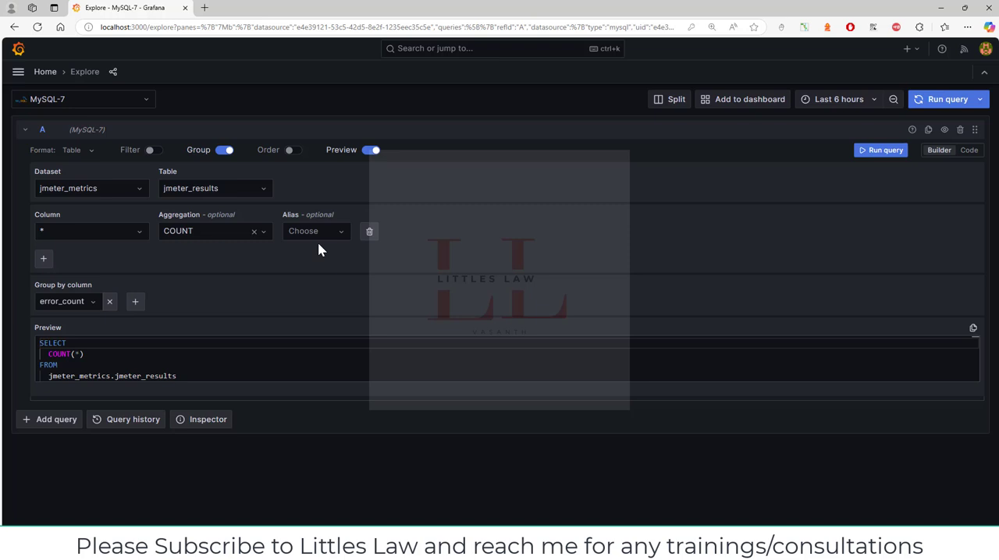
mouse_move(209, 276)
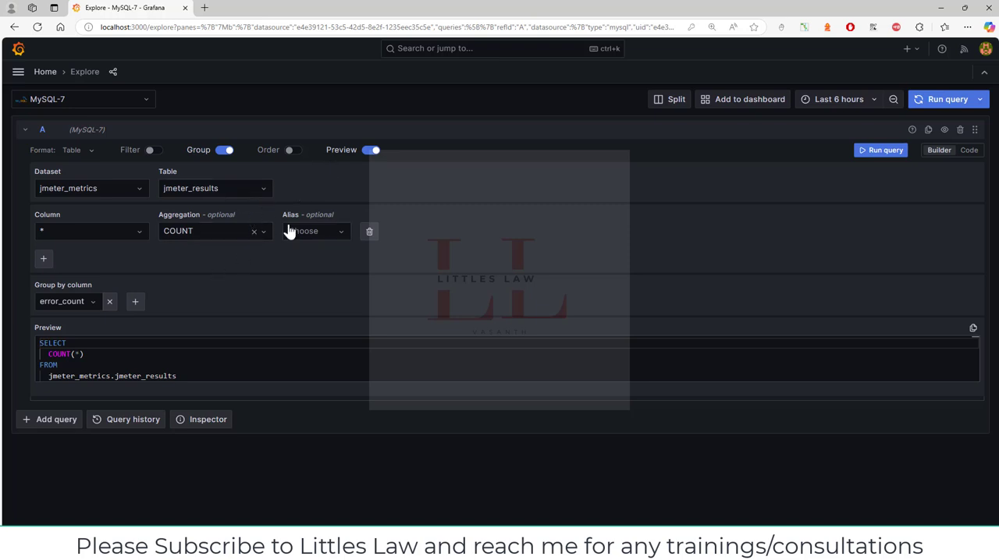
Add a filter condition id == 67 to the query
left_click(152, 150)
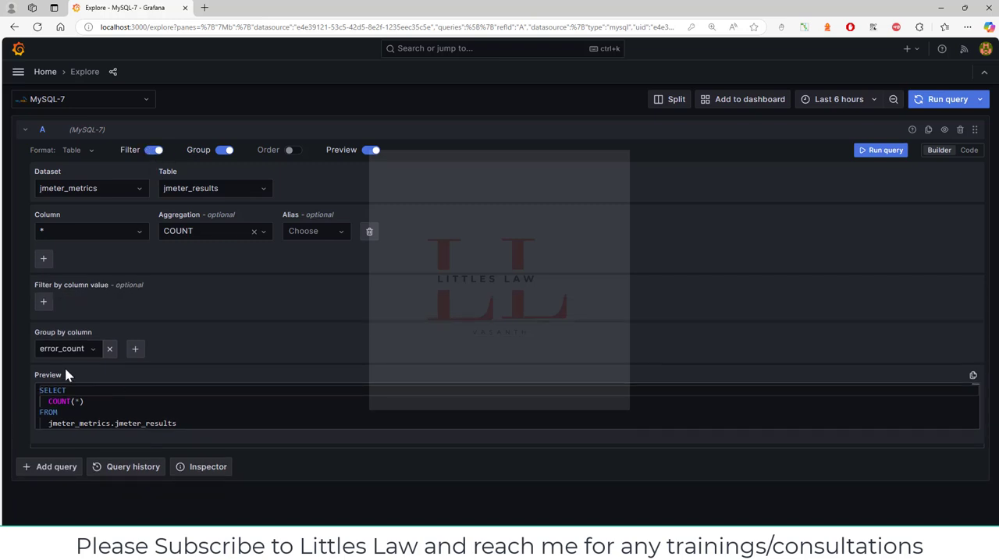
left_click(44, 301)
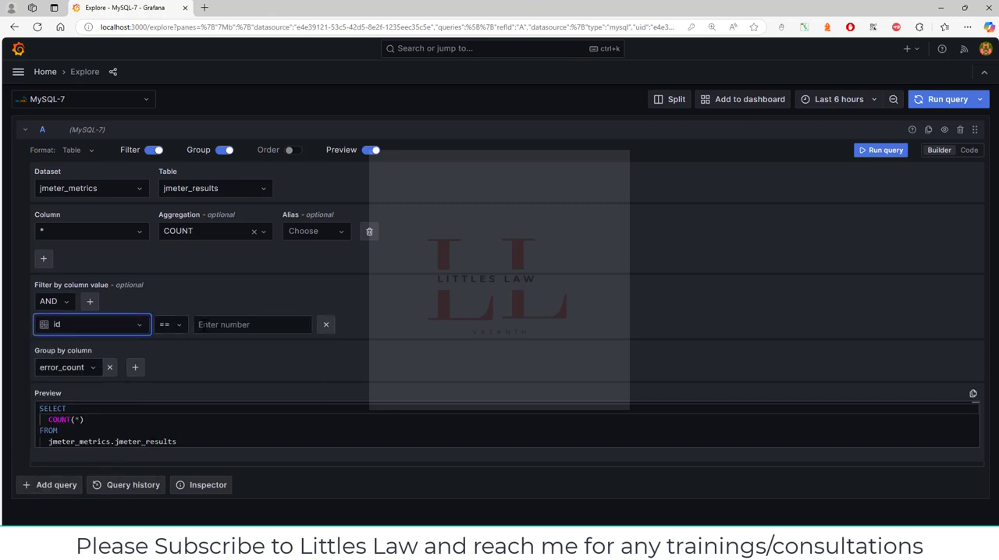
left_click(253, 325)
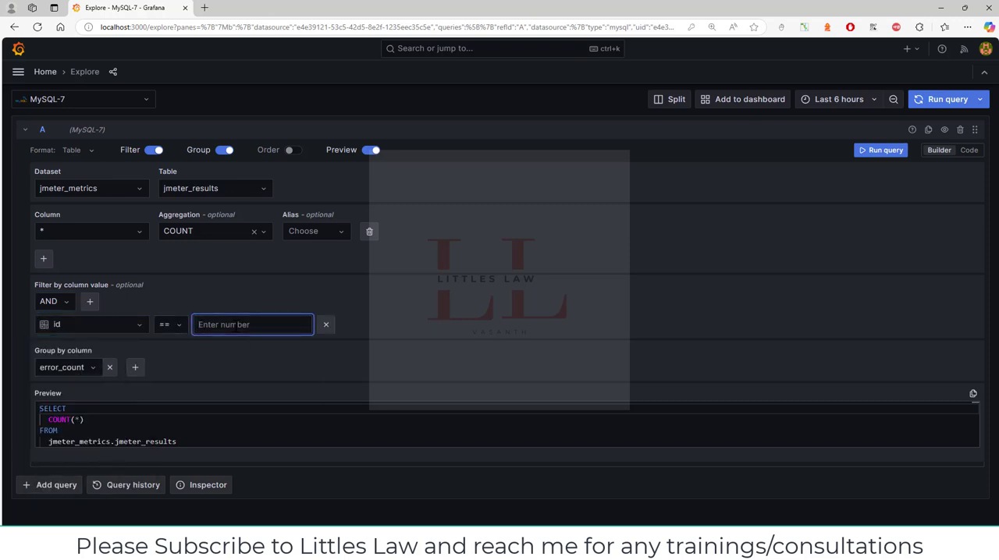
type("67")
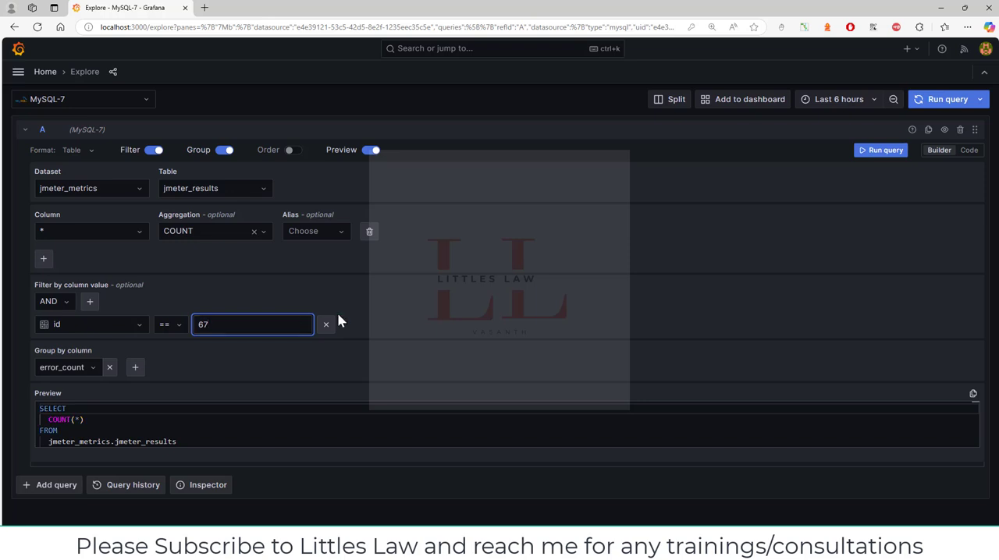
Order the results by id, keeping the limit of 50
left_click(294, 150)
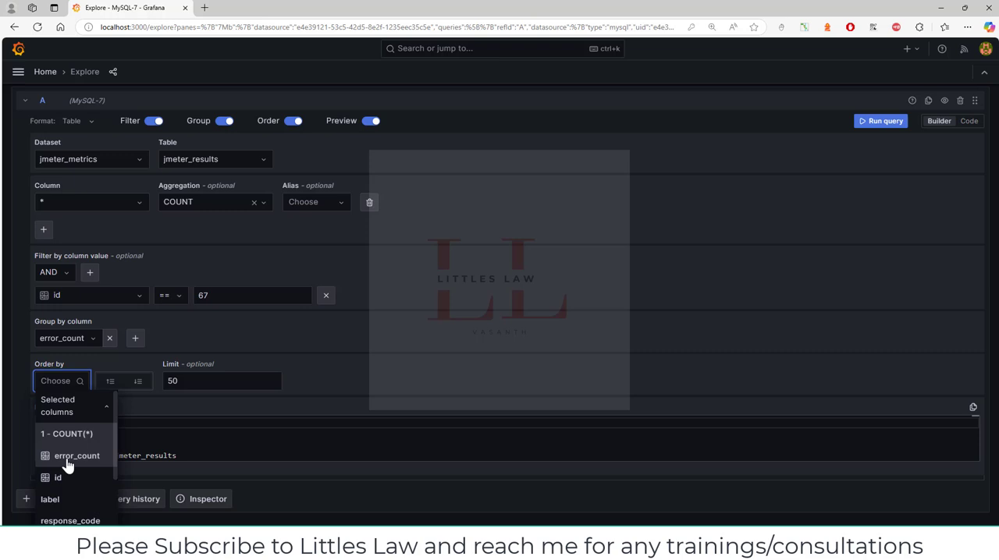
left_click(53, 477)
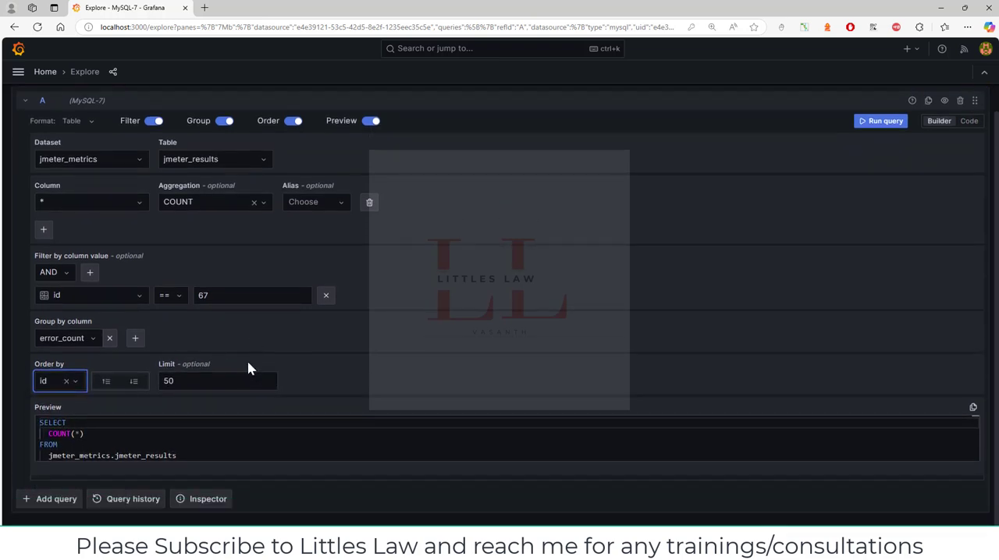
mouse_move(362, 295)
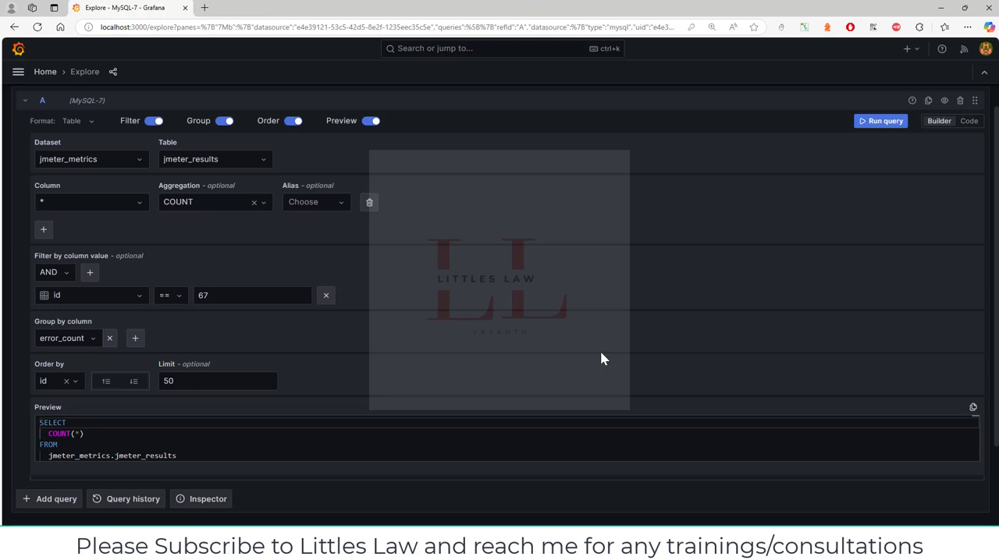
scroll("down", 3)
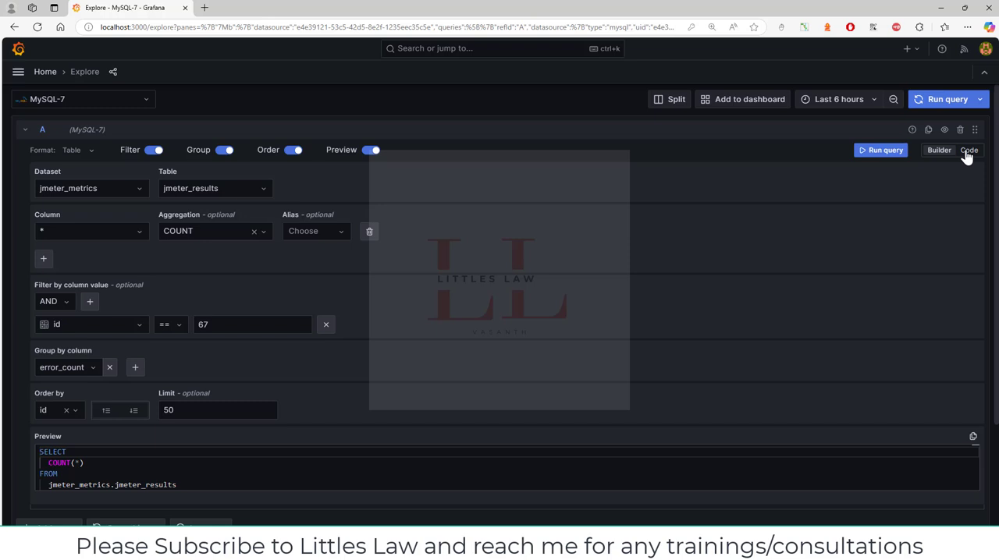
Switch the editor to Code view, showing the full SQL statement with WHERE, GROUP BY, ORDER BY and LIMIT
left_click(974, 150)
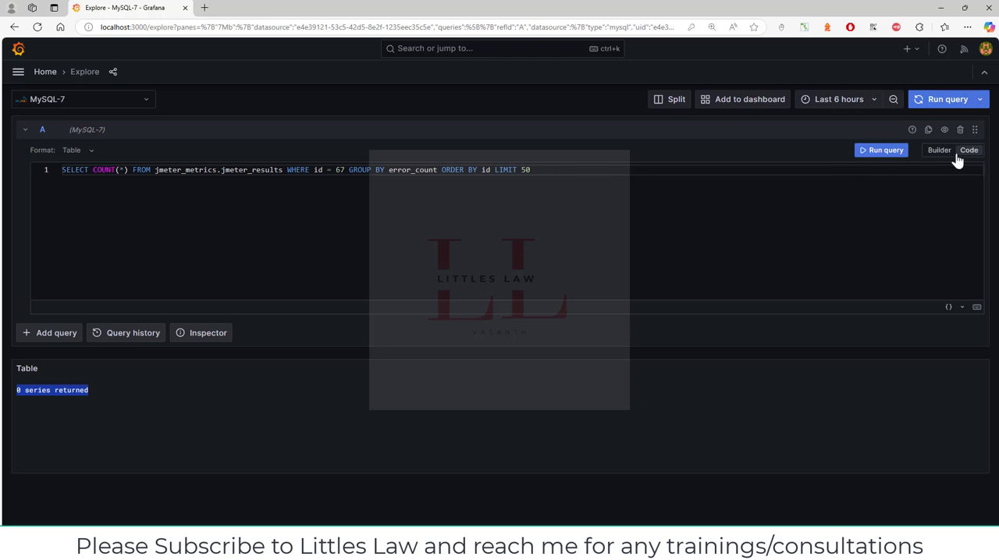
mouse_move(960, 159)
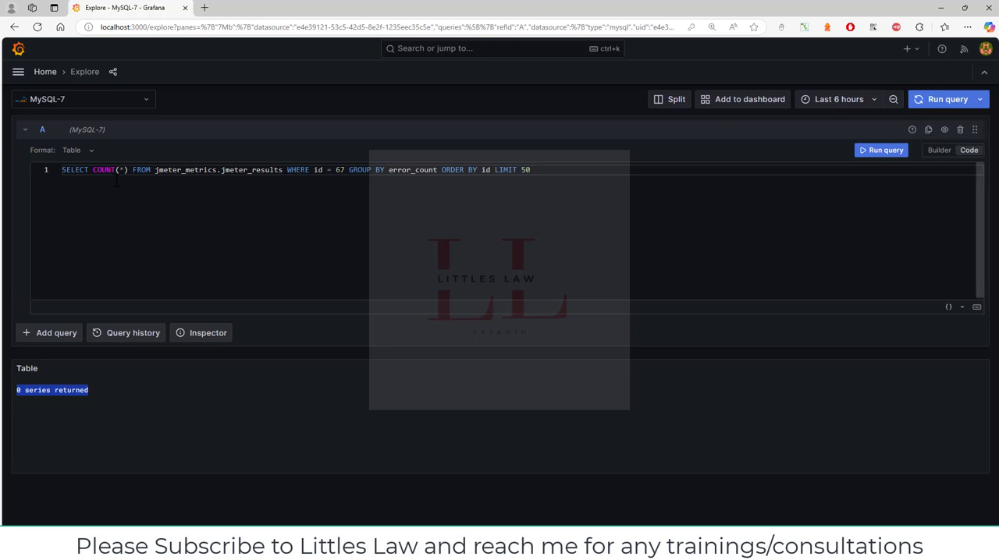
mouse_move(347, 163)
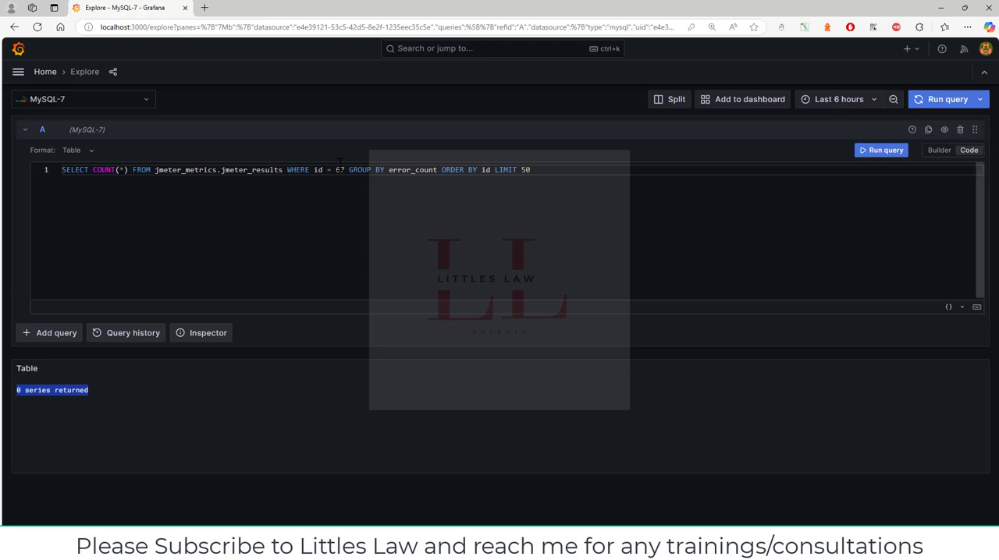
mouse_move(345, 157)
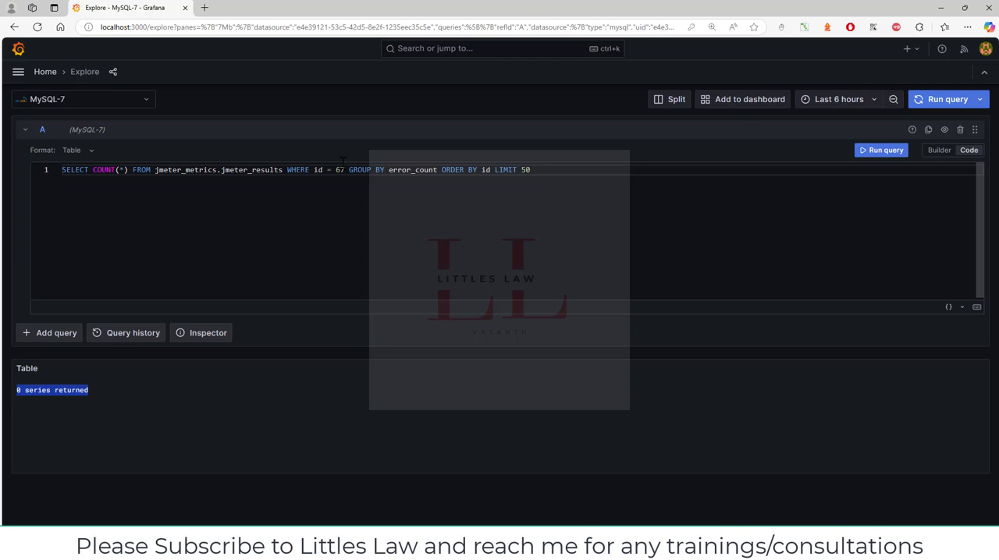
mouse_move(349, 169)
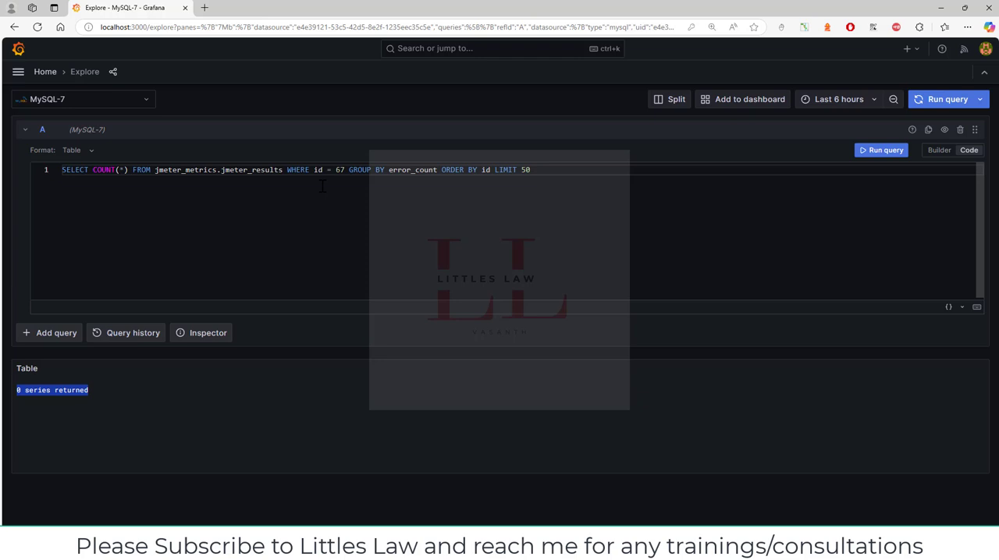
mouse_move(331, 178)
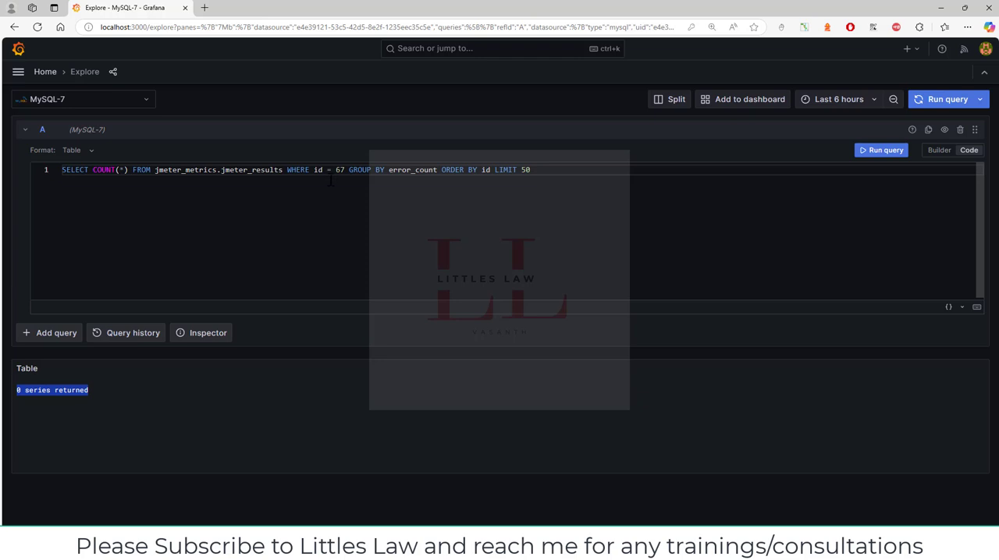